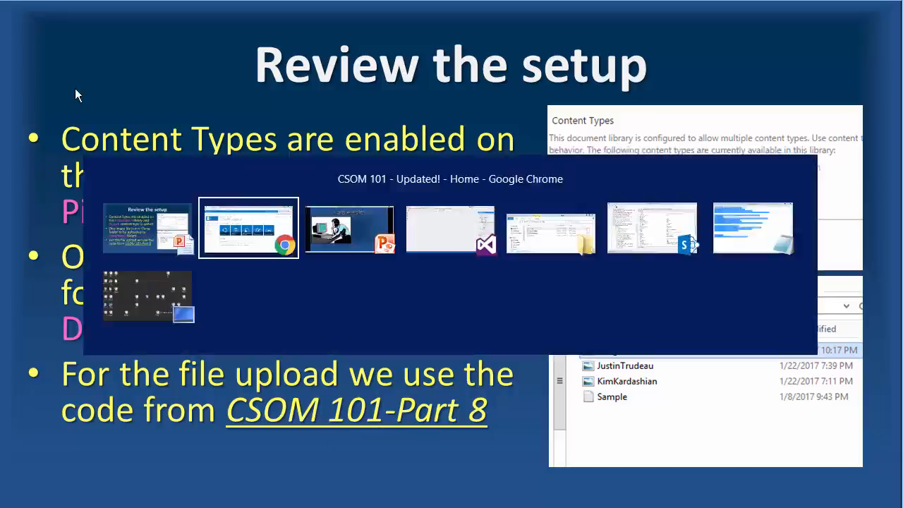
- Bring the Chrome window with the CSOM 101 - Updated! SharePoint site to the front
click(248, 227)
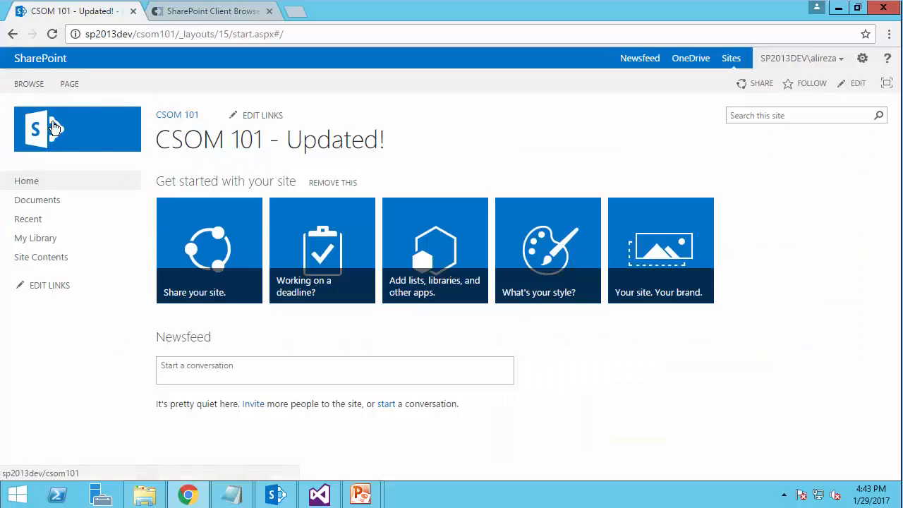
mouse_move(220, 206)
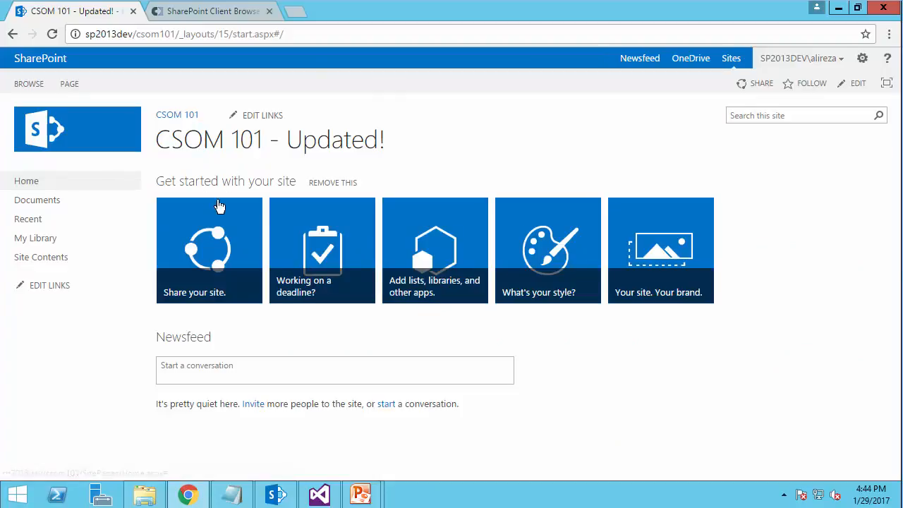
- Go from Documents in Quick Launch to the library's Library Settings page via the LIBRARY ribbon
click(37, 200)
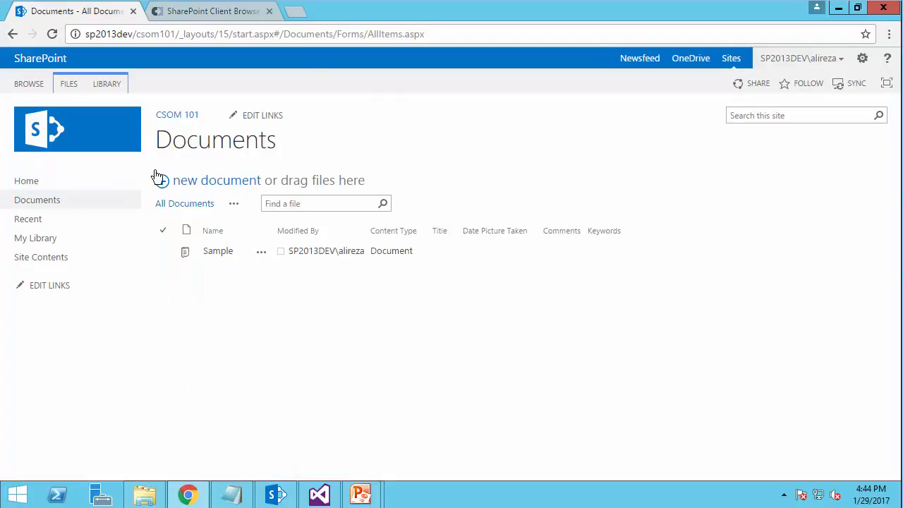
click(107, 84)
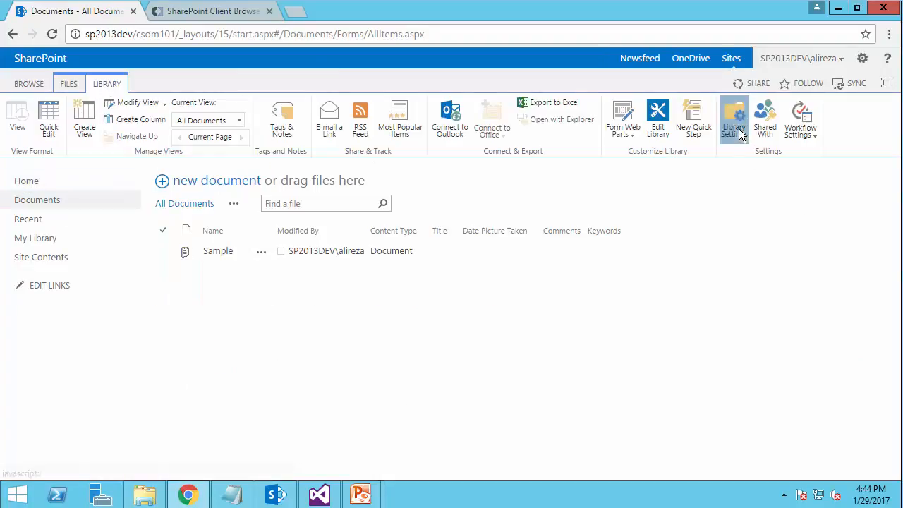
click(733, 118)
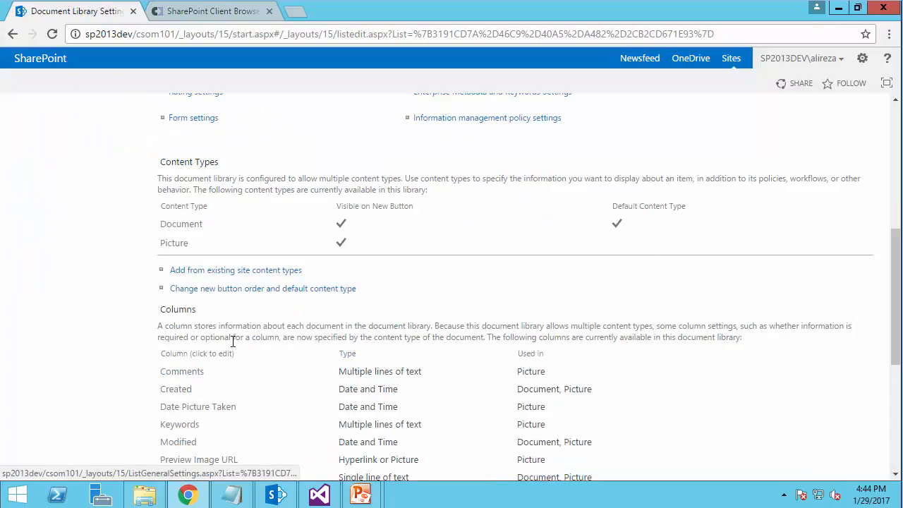
mouse_move(181, 251)
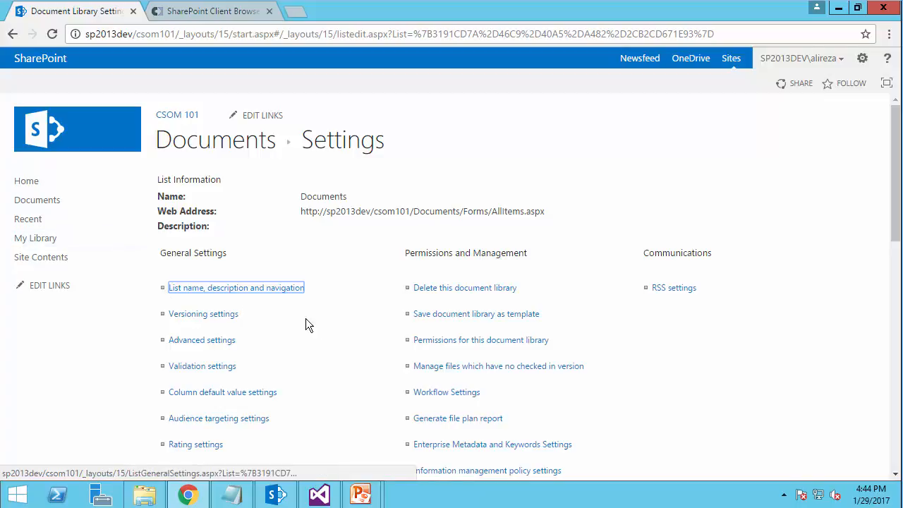
- Scroll to Content Types and Columns and highlight Picture in the Used in column
scroll(down, 3)
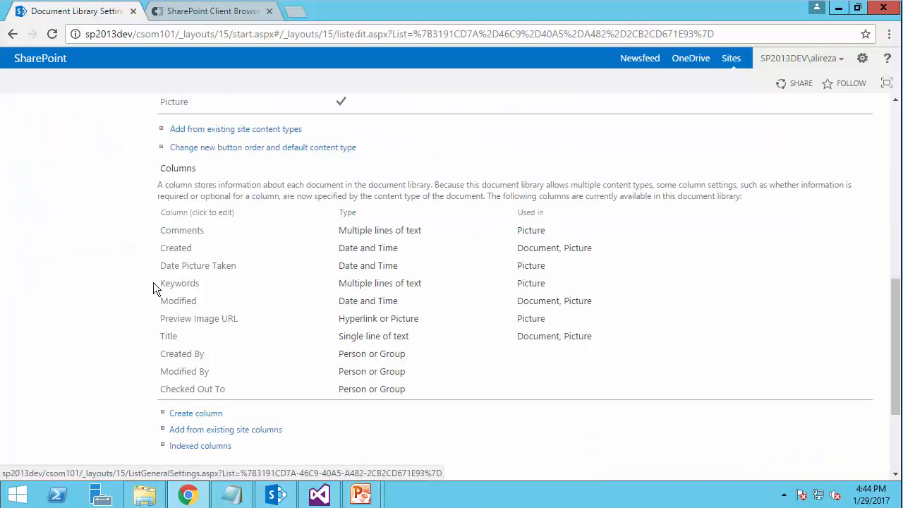
mouse_move(525, 228)
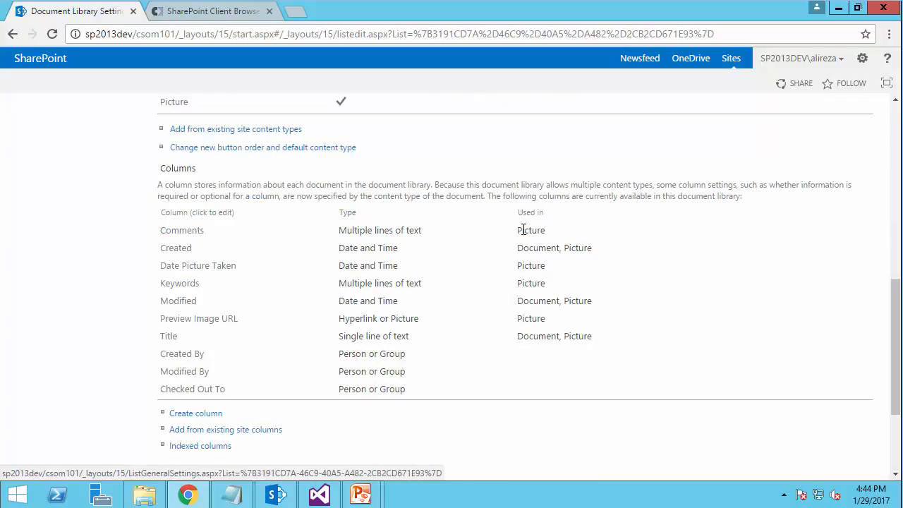
double_click(530, 230)
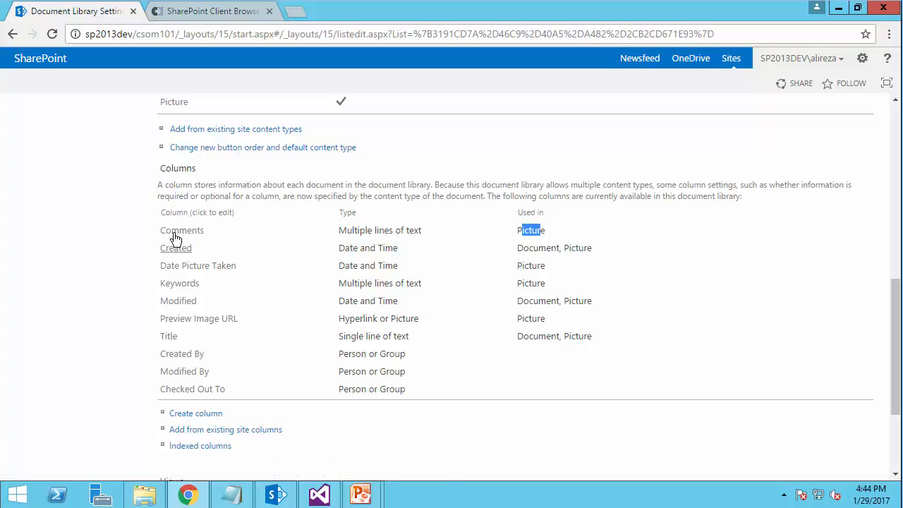
mouse_move(181, 282)
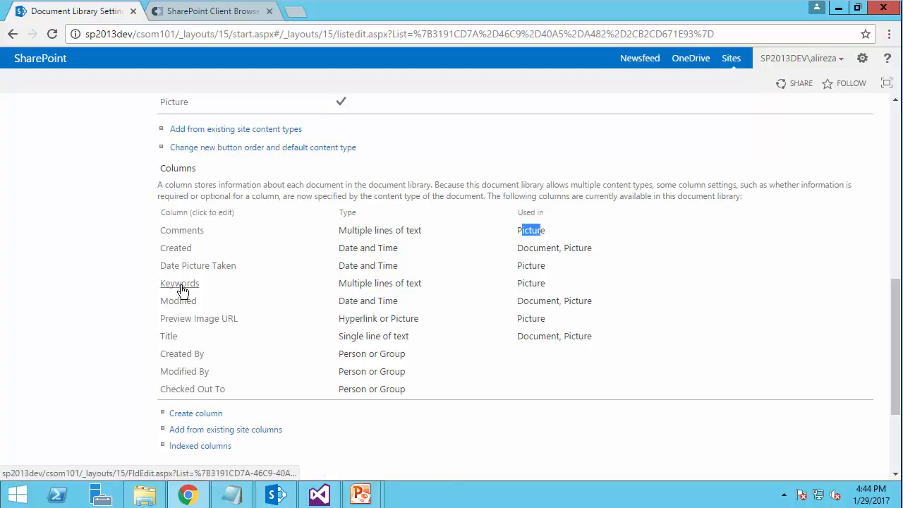
mouse_move(185, 323)
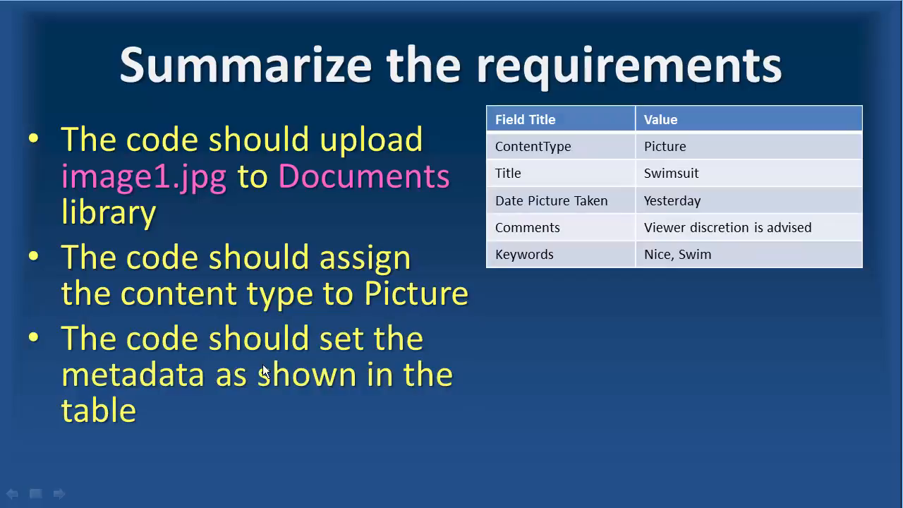
mouse_move(302, 398)
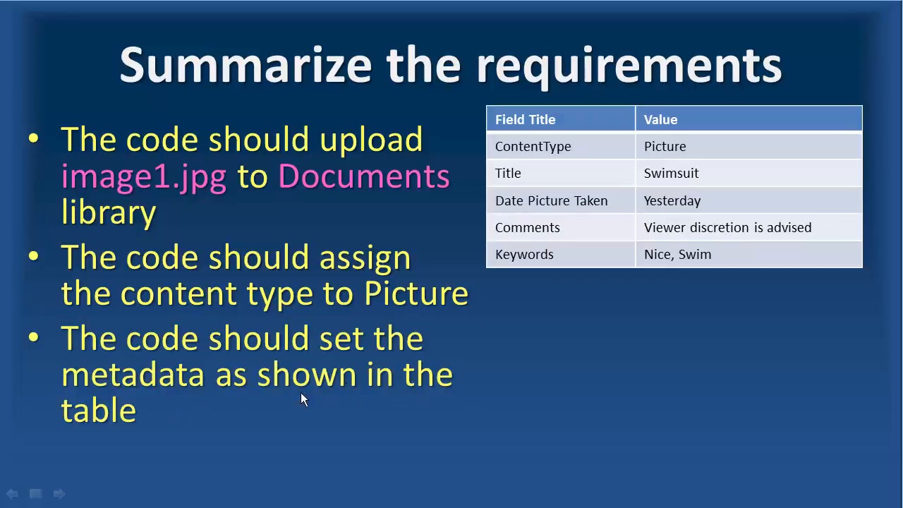
mouse_move(538, 155)
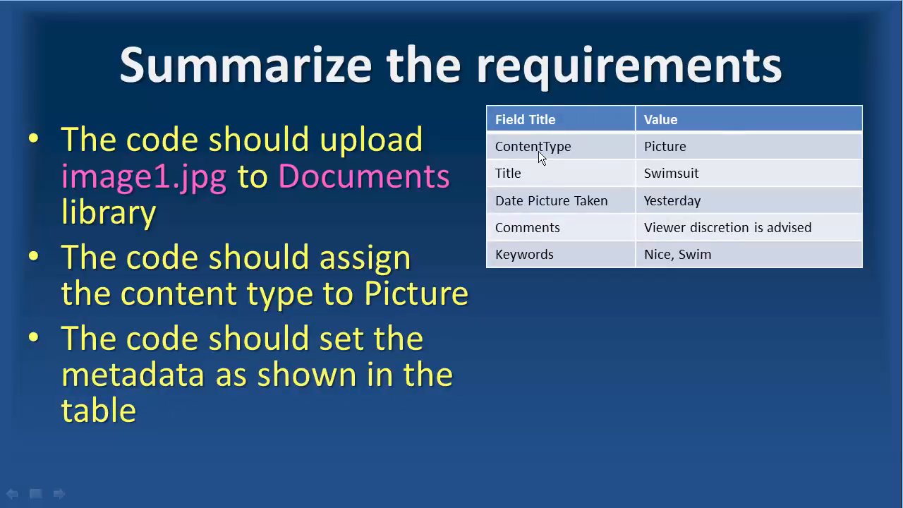
mouse_move(696, 192)
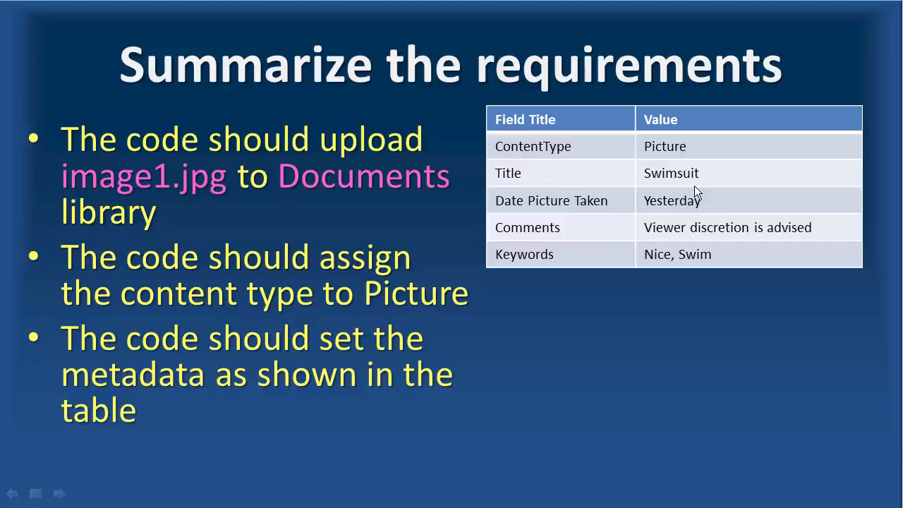
mouse_move(669, 217)
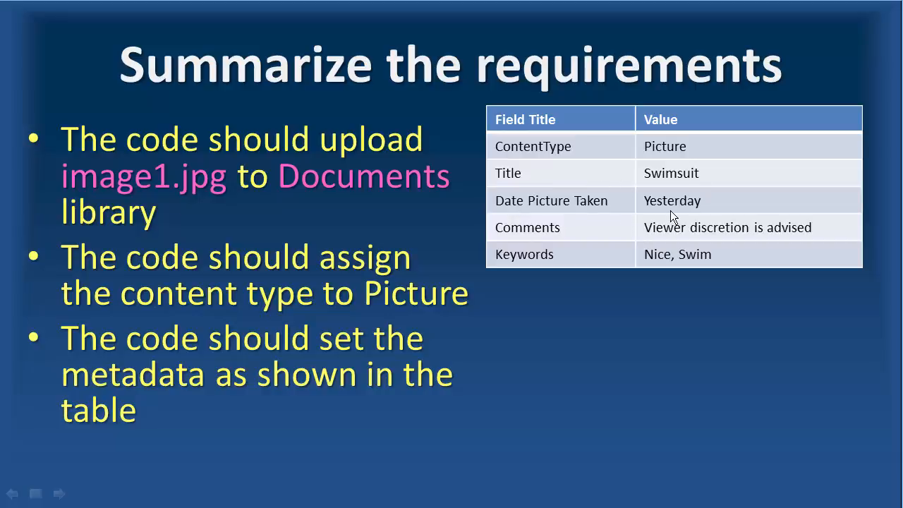
mouse_move(760, 246)
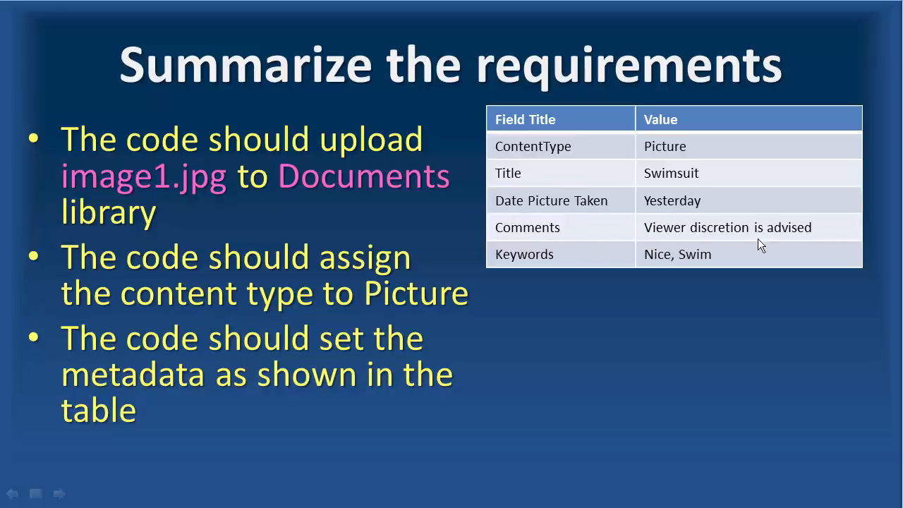
mouse_move(552, 268)
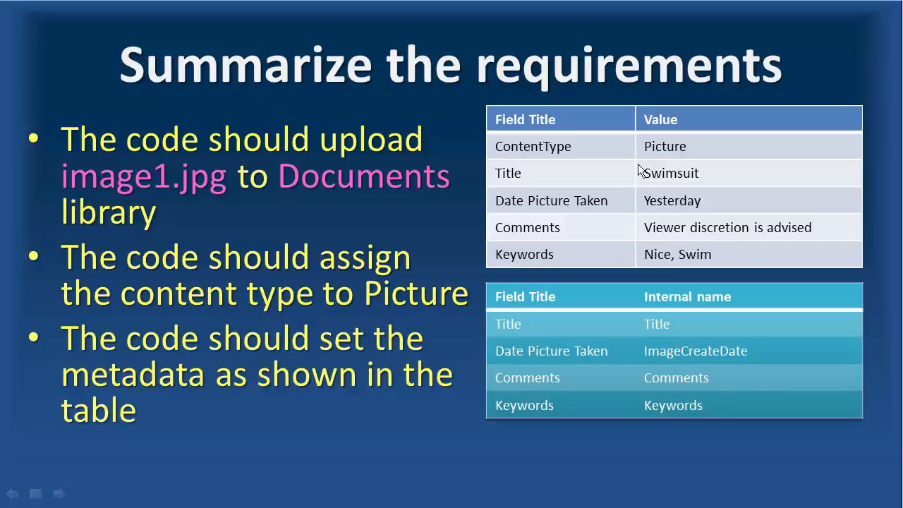
mouse_move(615, 410)
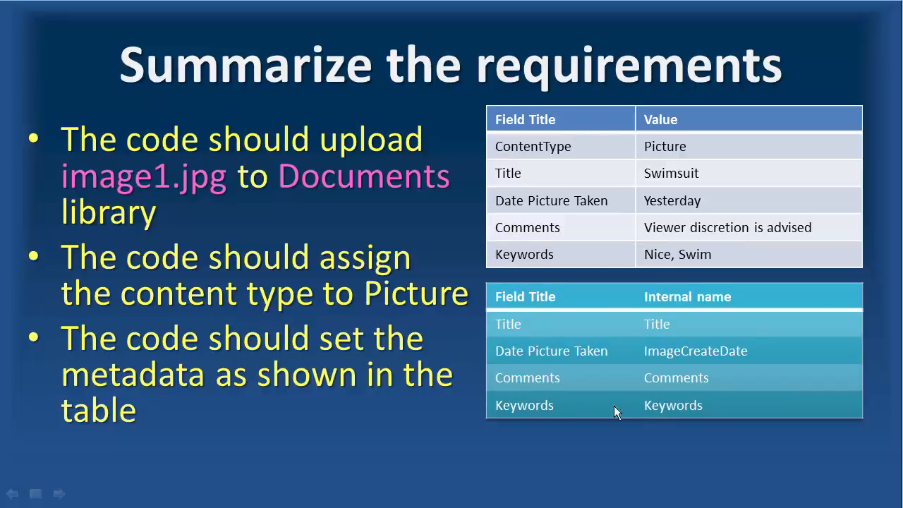
mouse_move(677, 418)
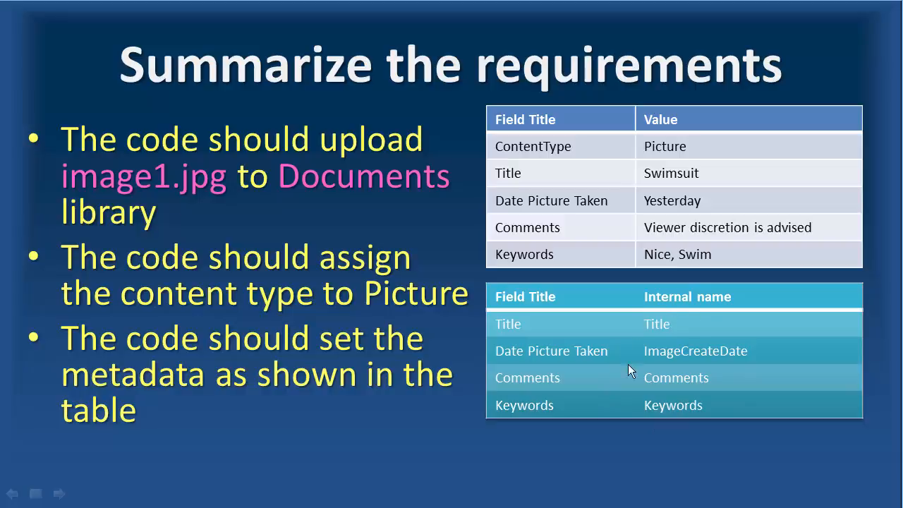
mouse_move(491, 324)
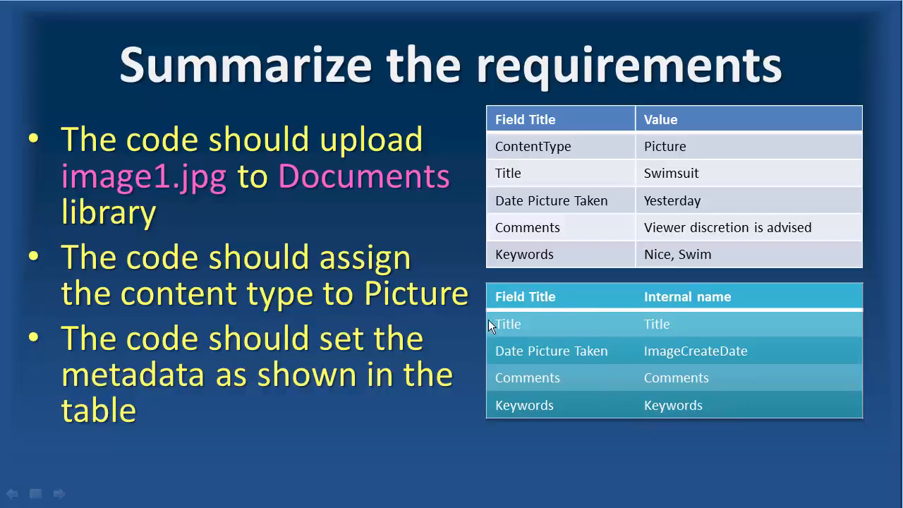
mouse_move(553, 319)
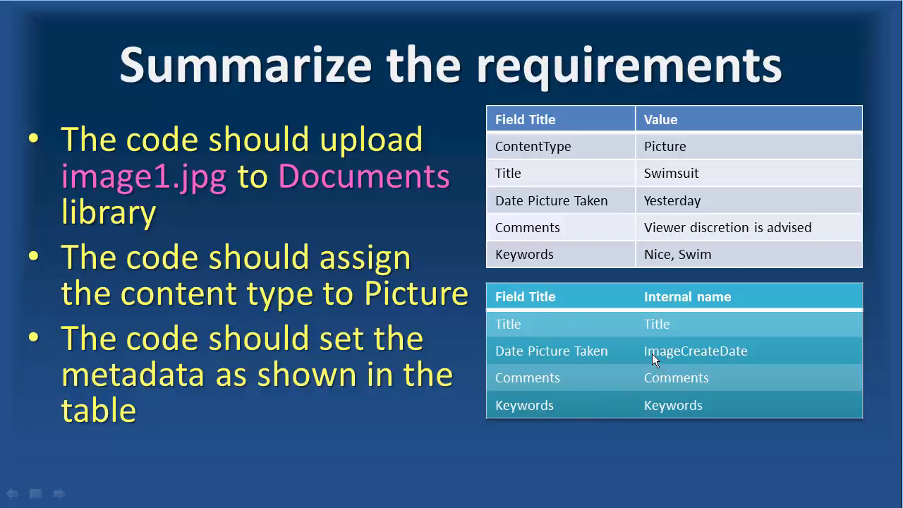
mouse_move(662, 372)
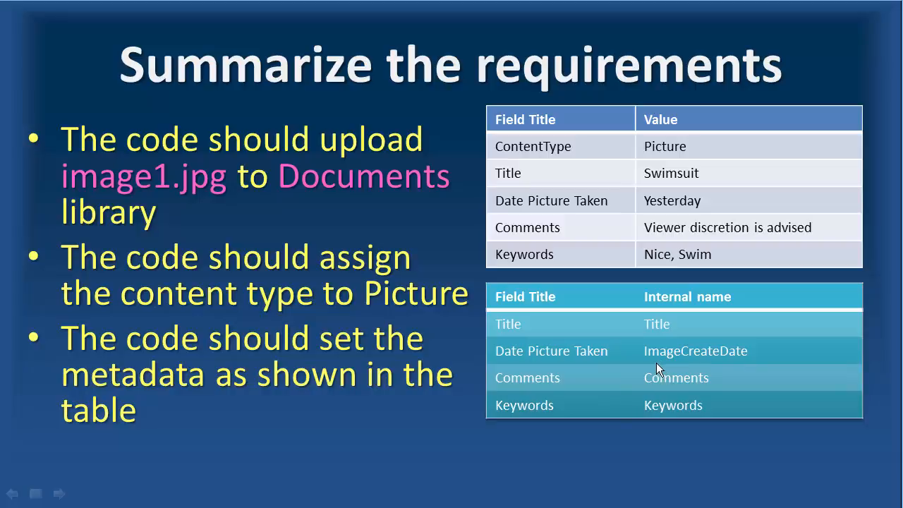
mouse_move(537, 386)
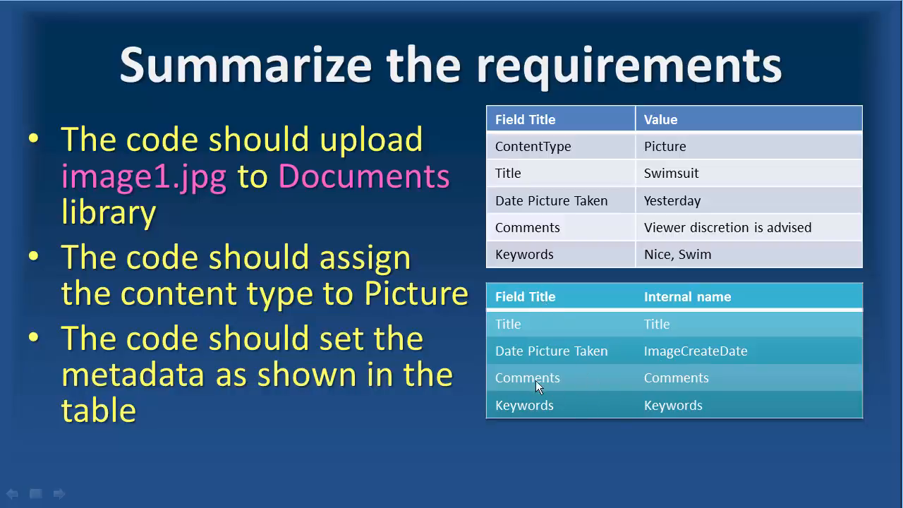
mouse_move(533, 375)
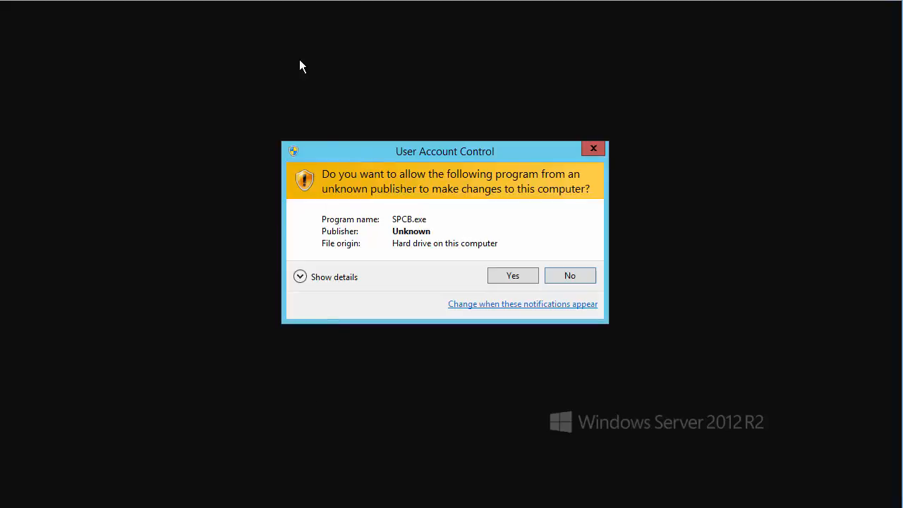
- Allow SharePoint 2013 Client Browser to run and switch away from PowerPoint to it
click(512, 275)
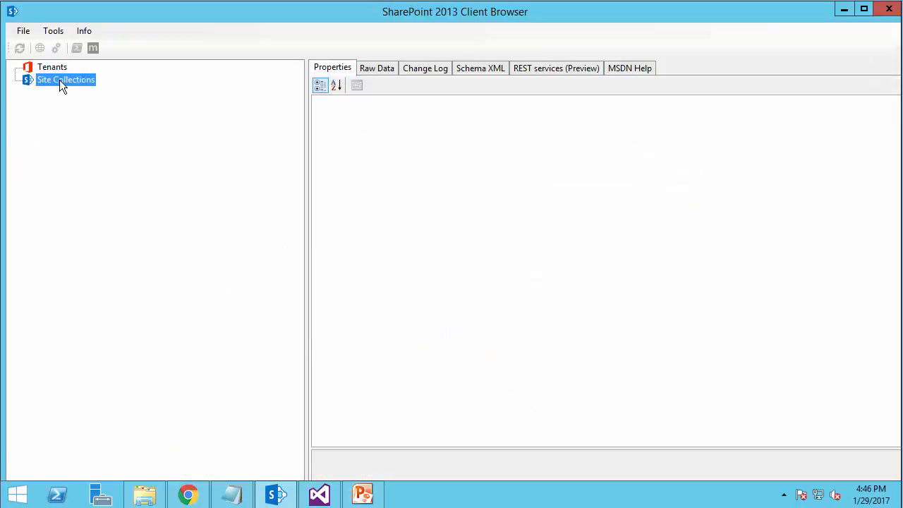
key(alt+tab)
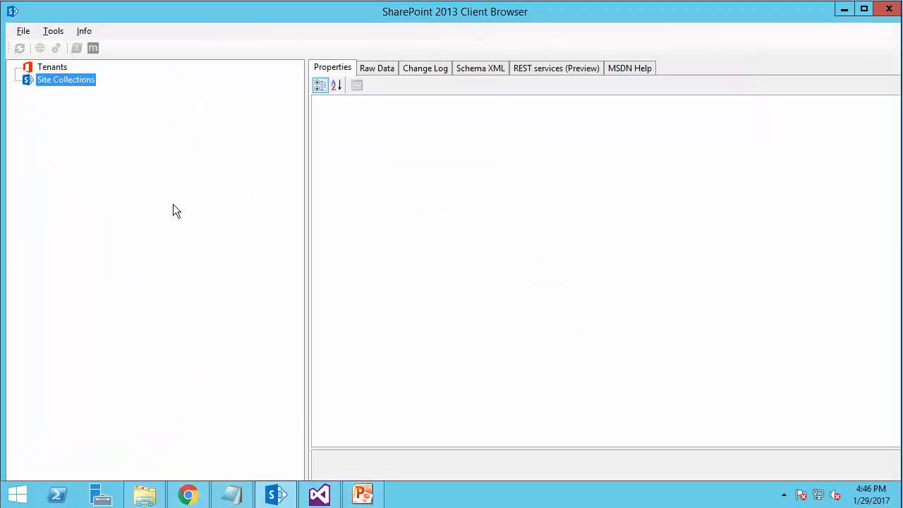
right_click(65, 79)
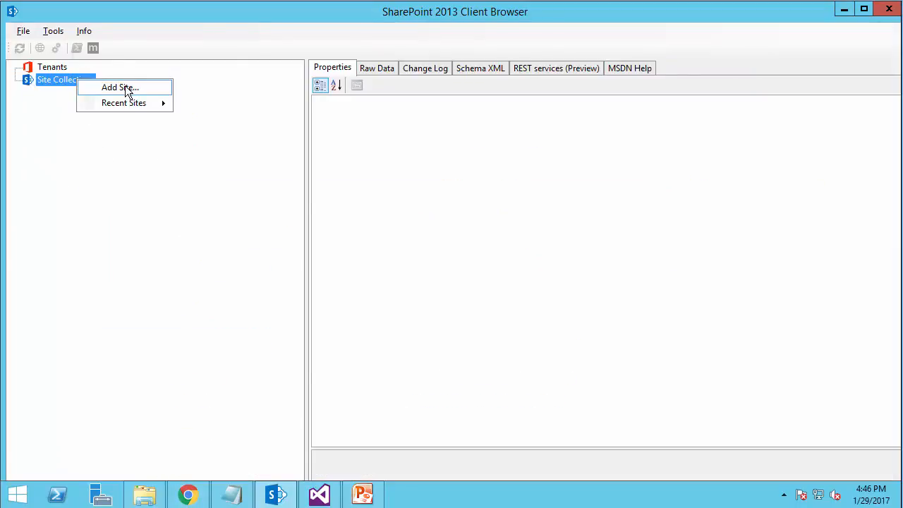
click(120, 88)
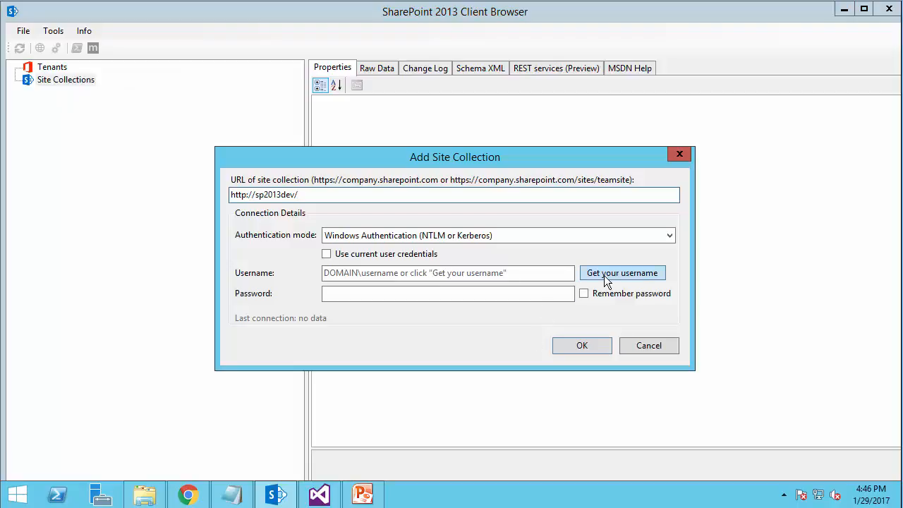
text(•)
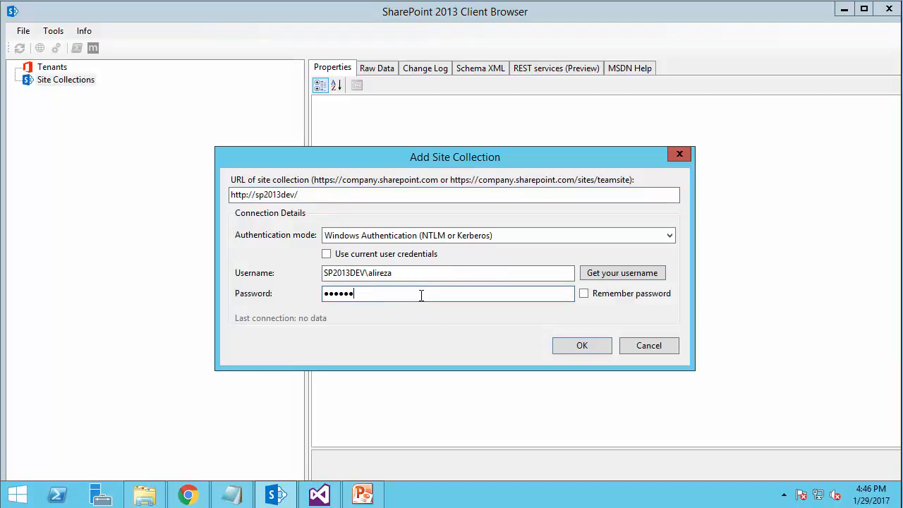
click(581, 344)
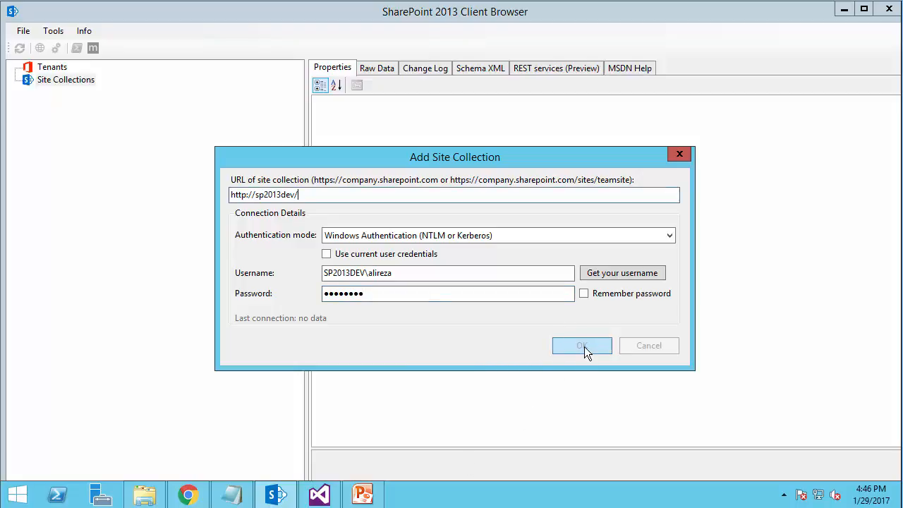
click(581, 346)
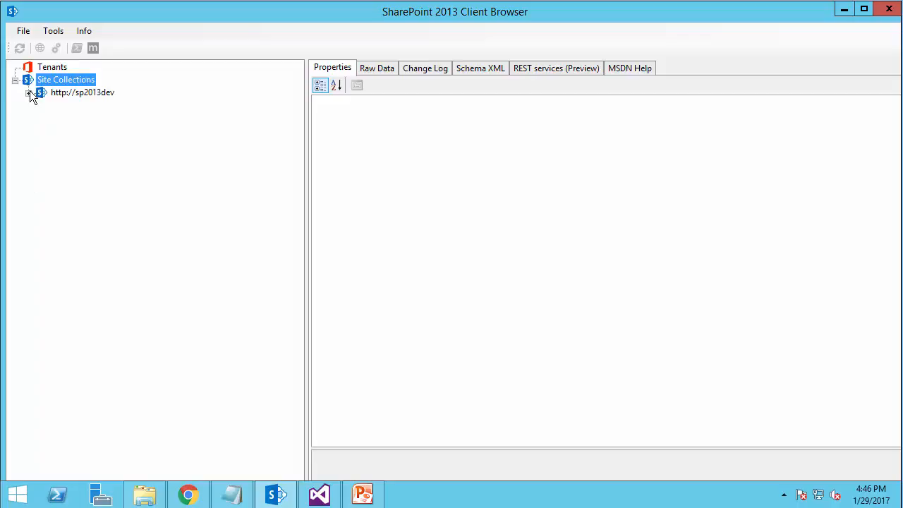
click(30, 93)
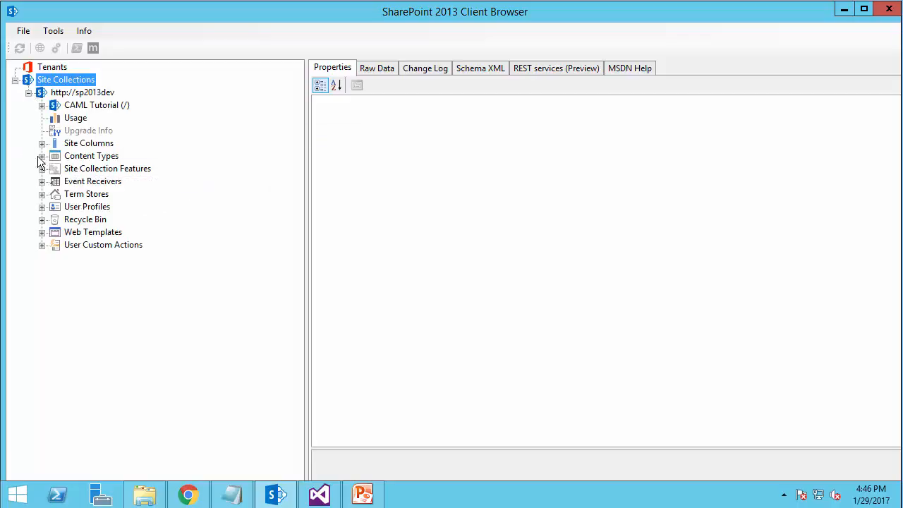
click(42, 155)
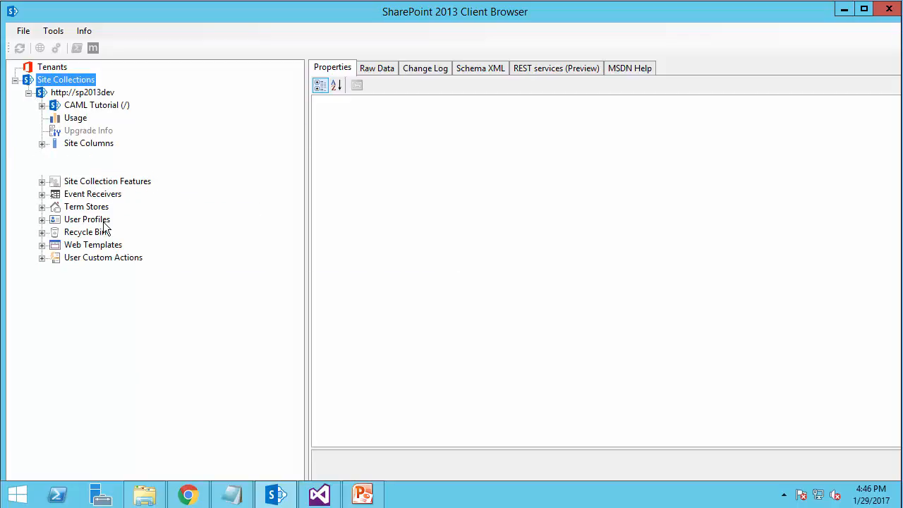
click(43, 155)
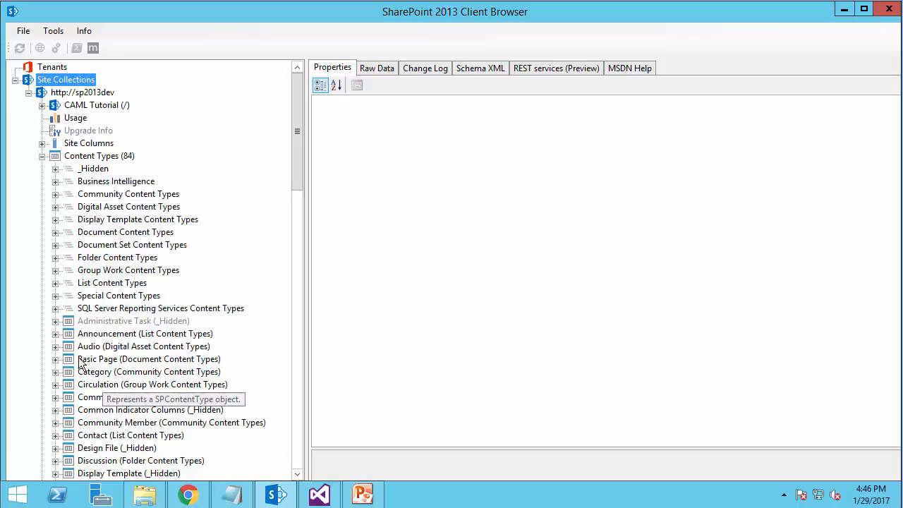
scroll(down, 3)
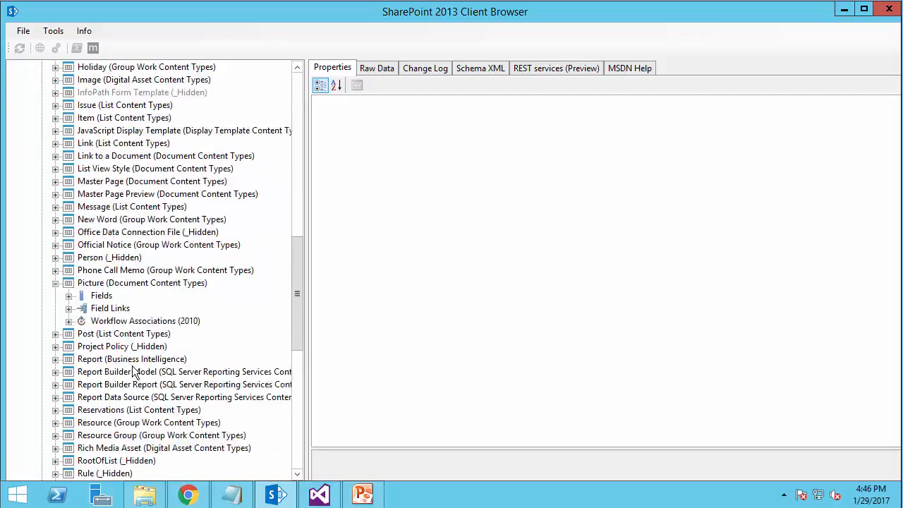
click(70, 295)
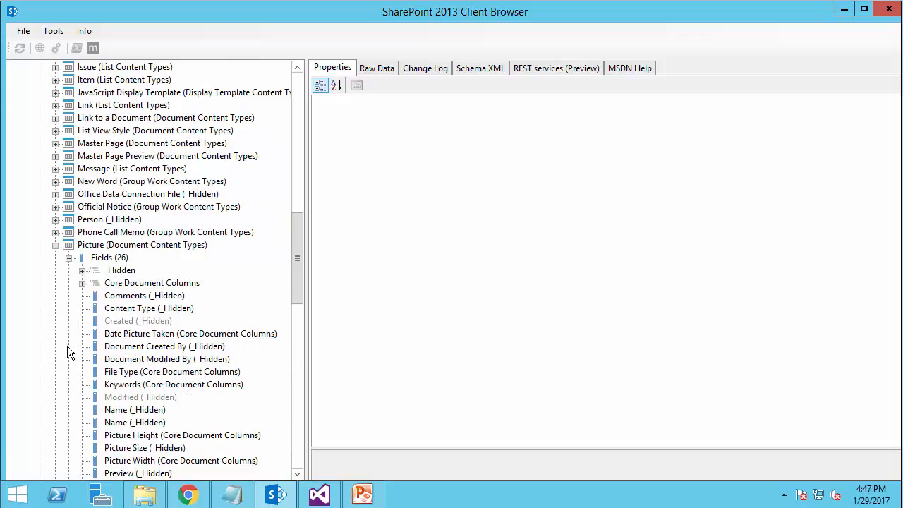
scroll(down, 3)
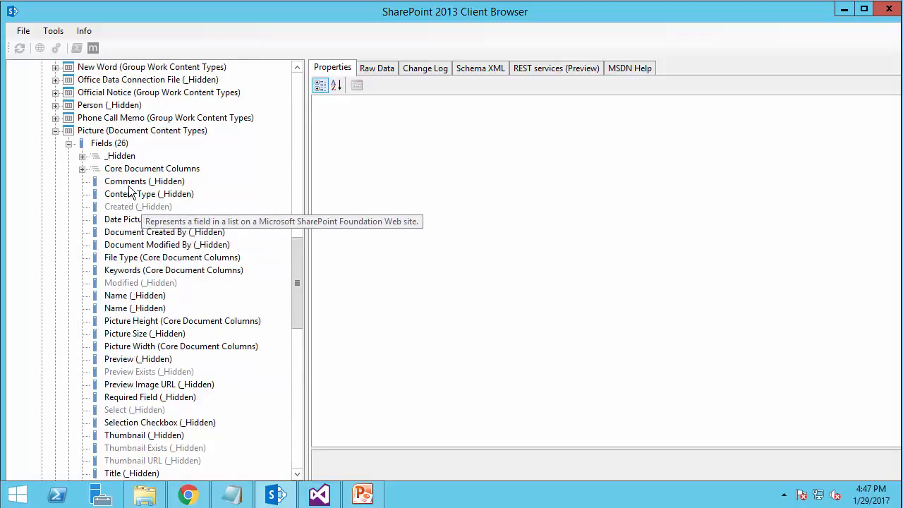
- Check the internal names of Comments and Date Picture Taken (ImageCreateDate), then switch to Visual Studio
click(144, 180)
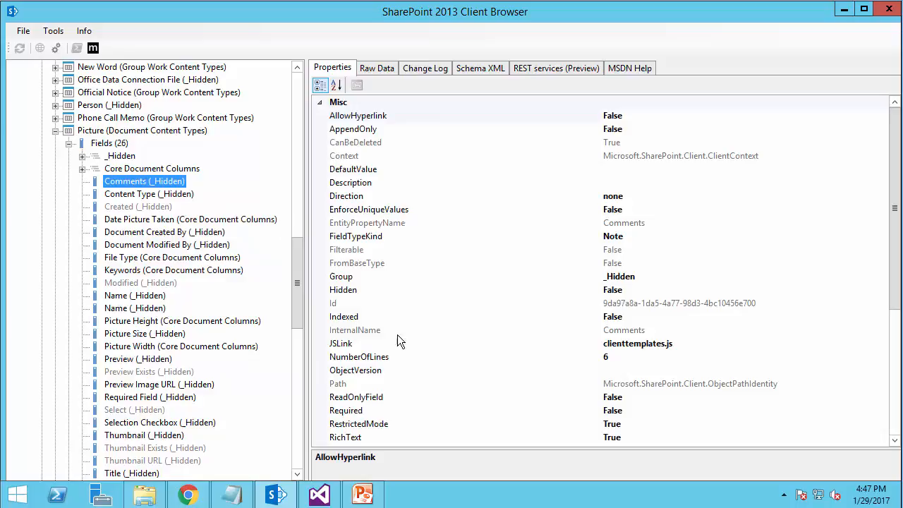
click(355, 330)
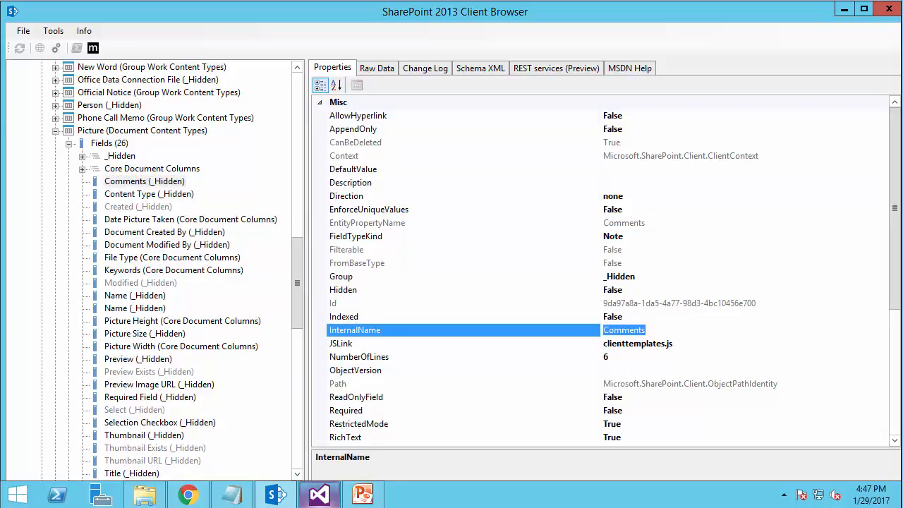
click(189, 218)
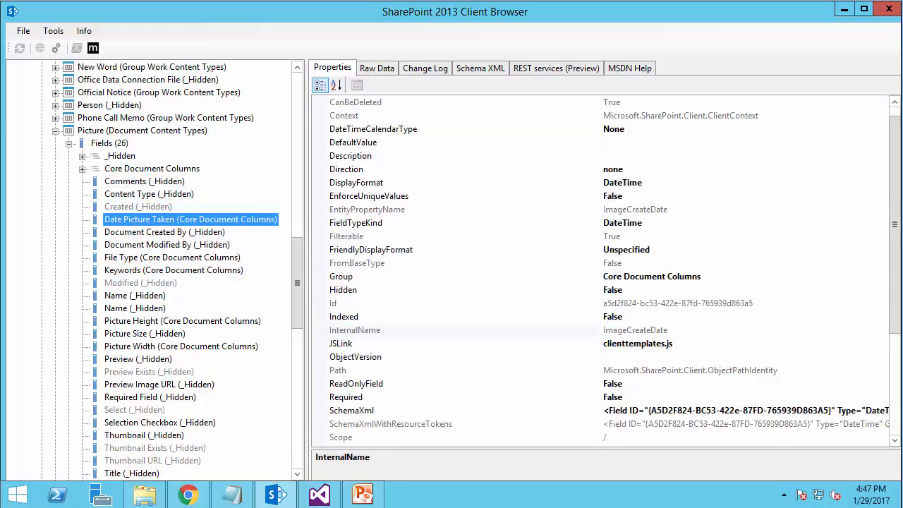
click(355, 330)
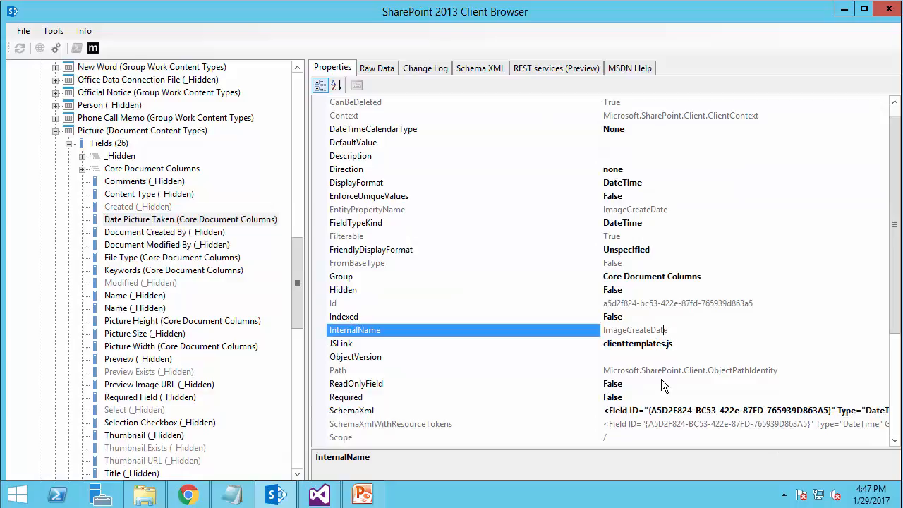
click(605, 330)
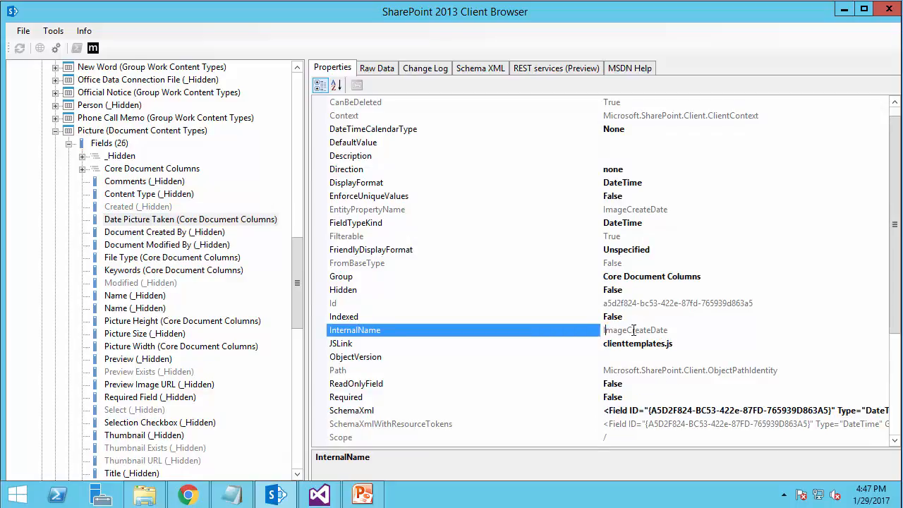
double_click(634, 330)
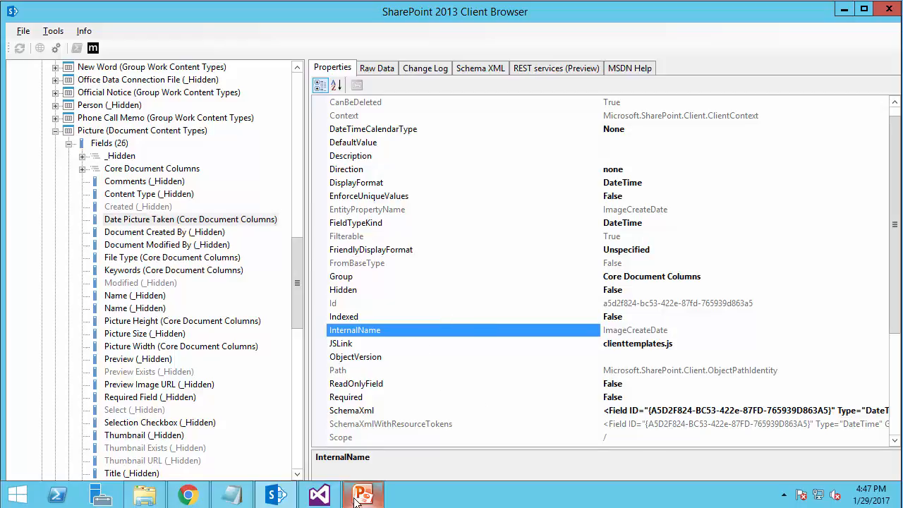
click(361, 494)
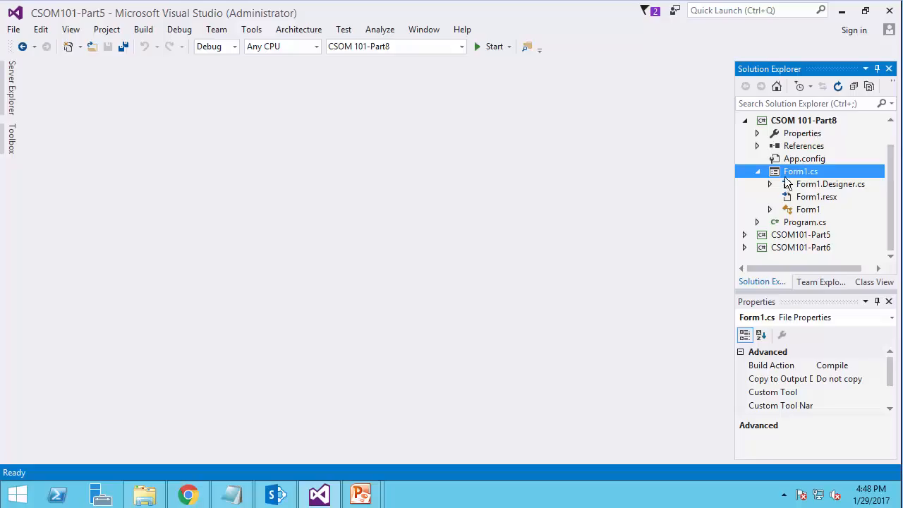
- In the Upload file button handler of Form1, change filePath to c:\temp\Image1.jpg
double_click(800, 171)
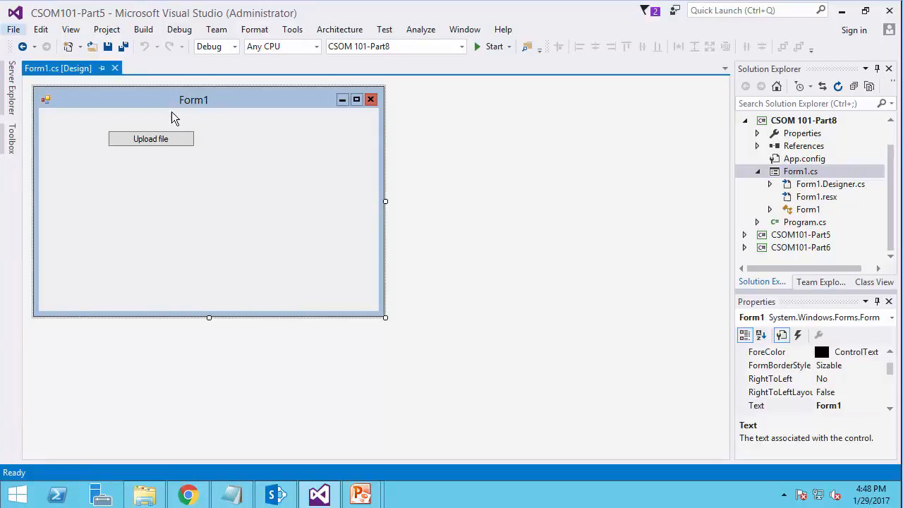
double_click(150, 138)
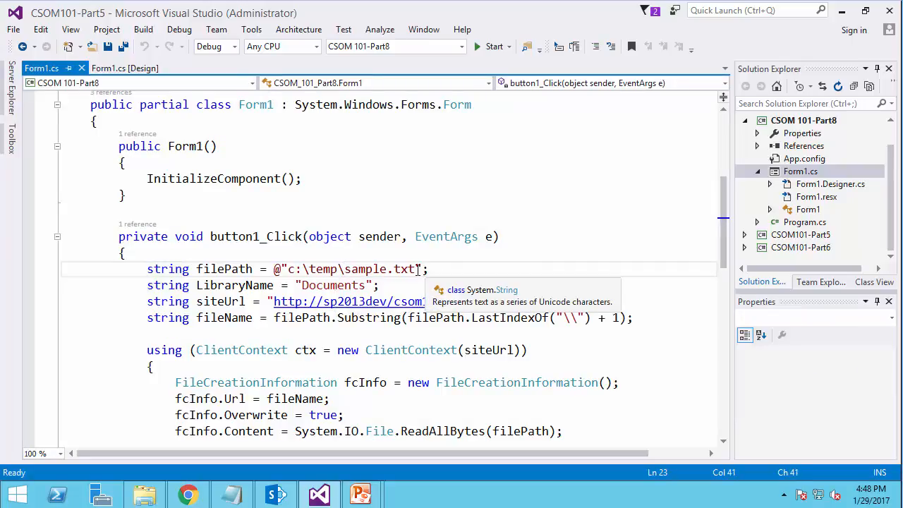
text(Image)
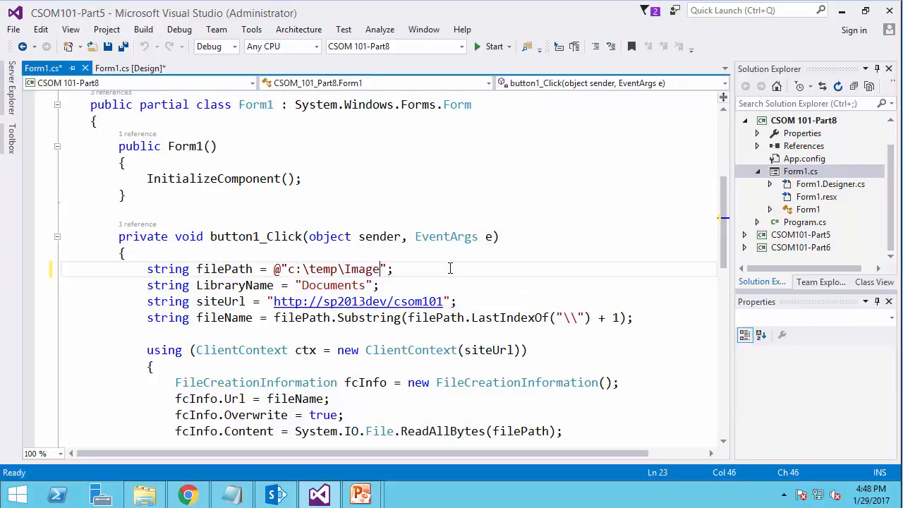
text(1.jpg)
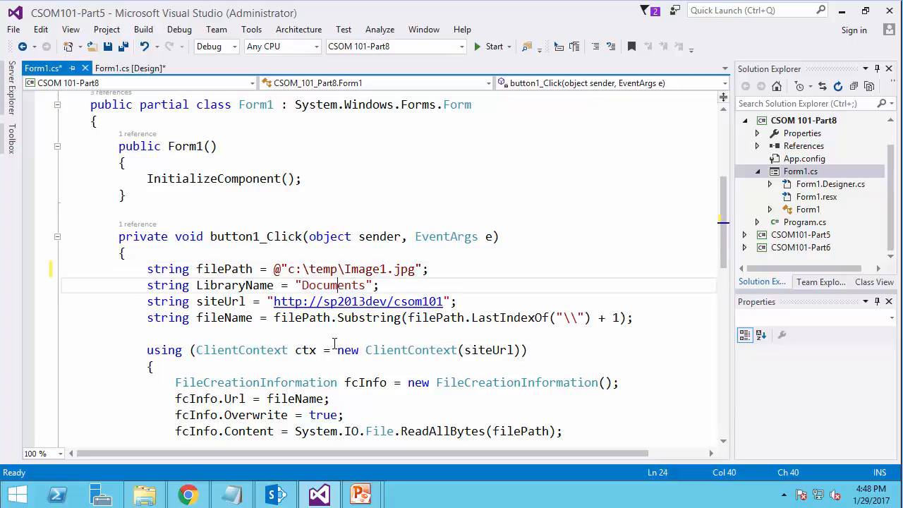
scroll(down, 3)
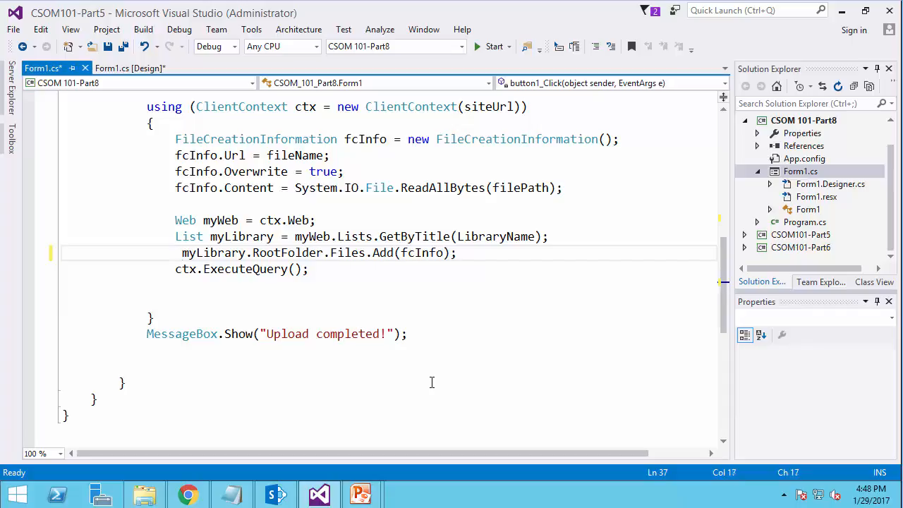
- Add ctx.Load(myLibrary.ContentTypes); before ctx.ExecuteQuery(); in the using block
text(File)
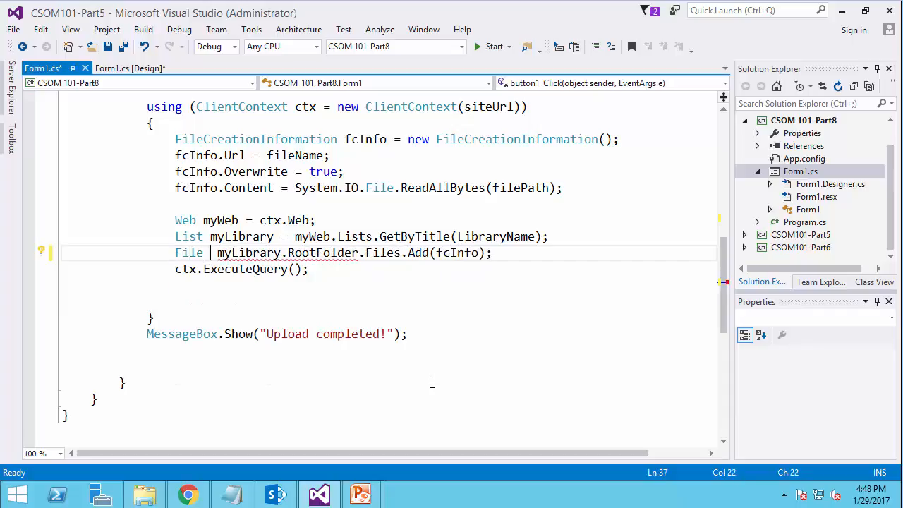
text(uploadedFile =)
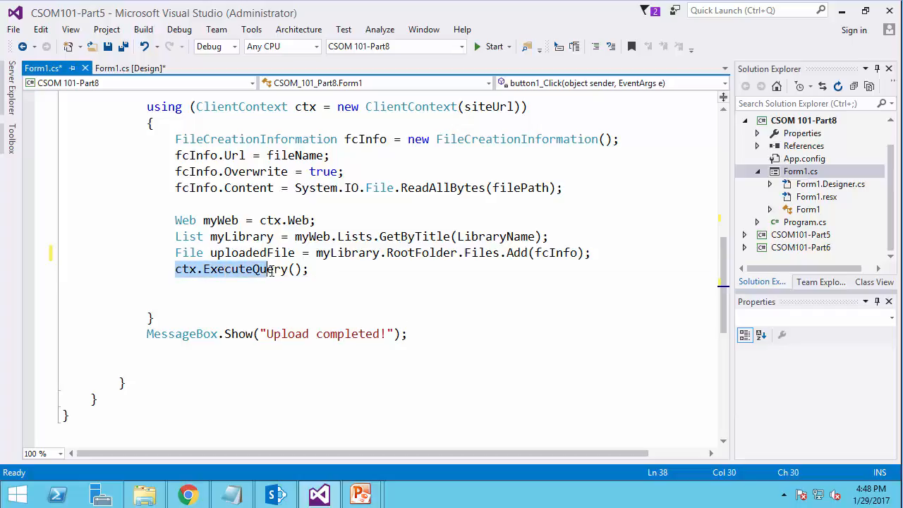
key(Enter)
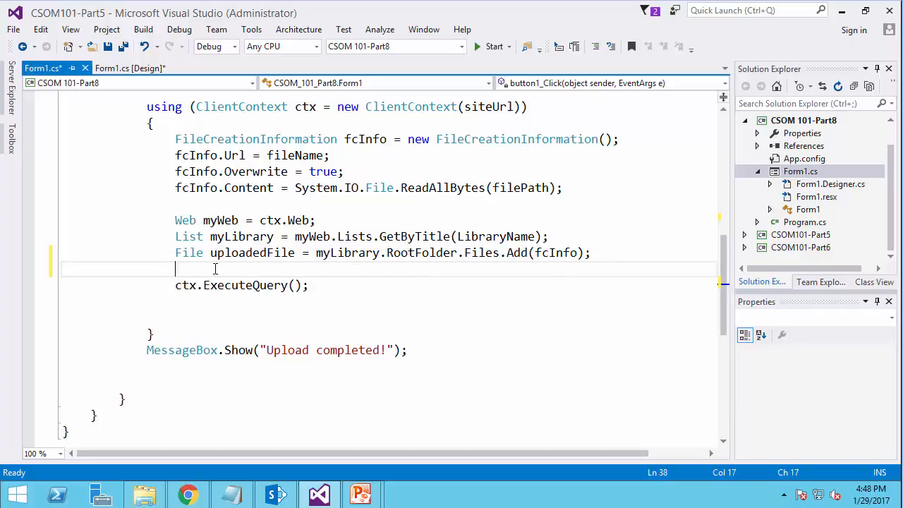
text(c)
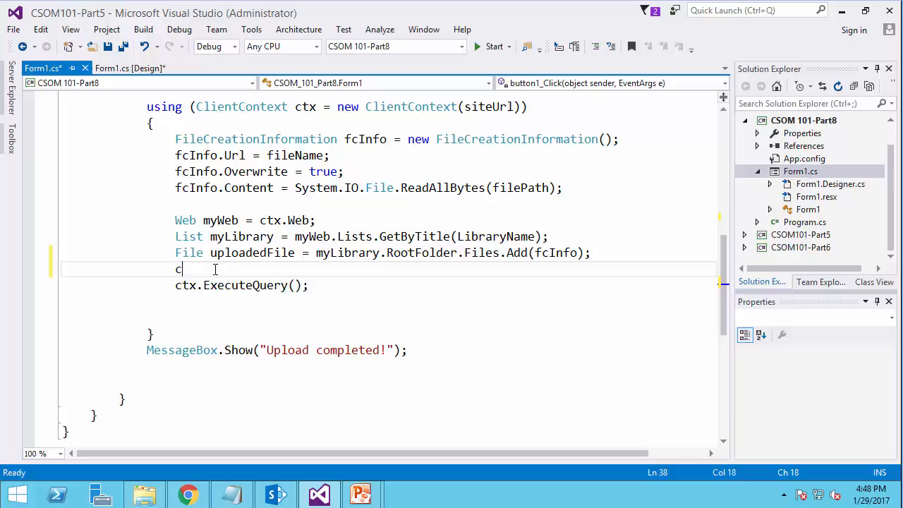
text(tx.Load)
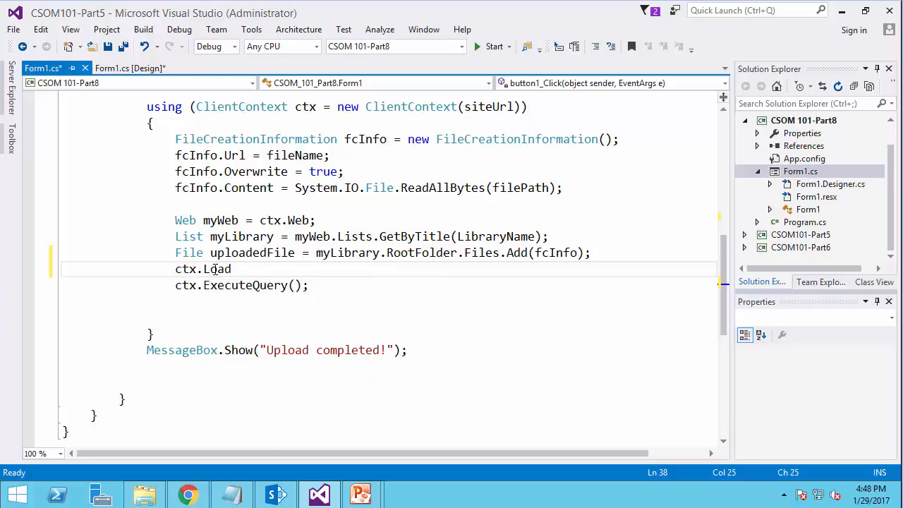
text((m)
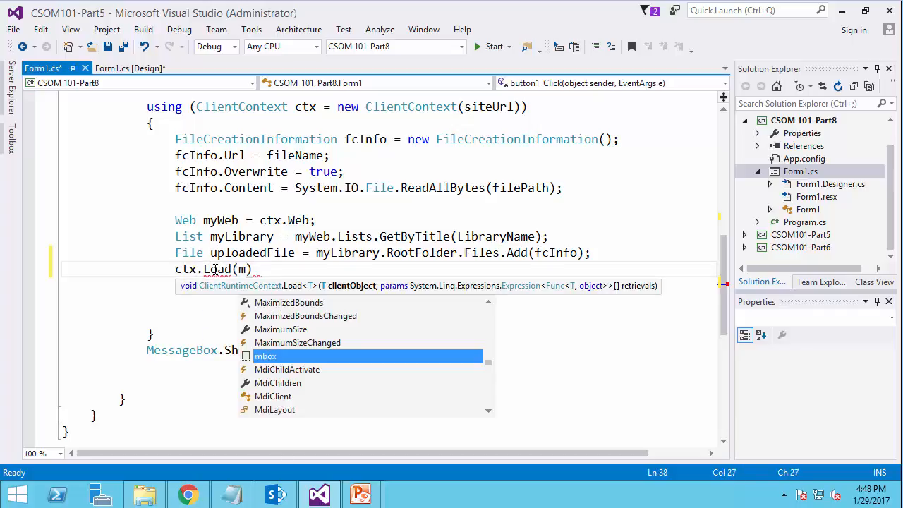
text(yLibrary.)
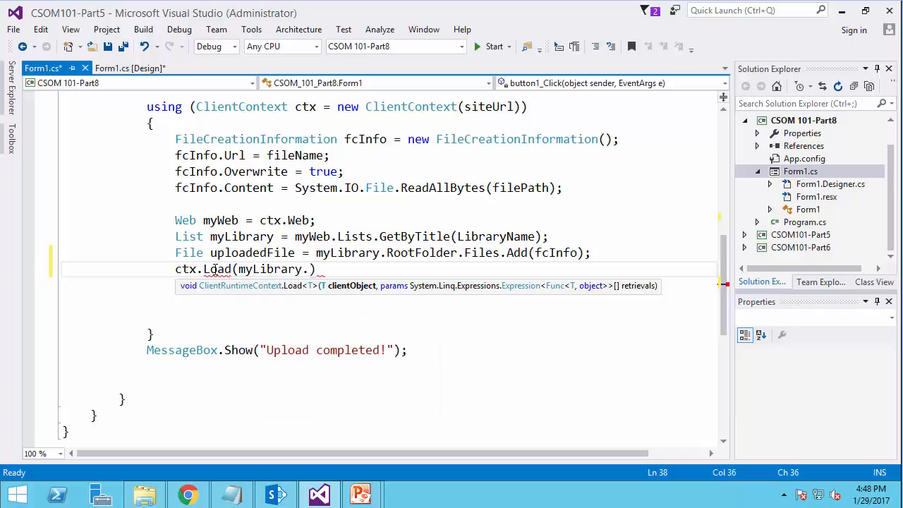
text(.ContentTypes)
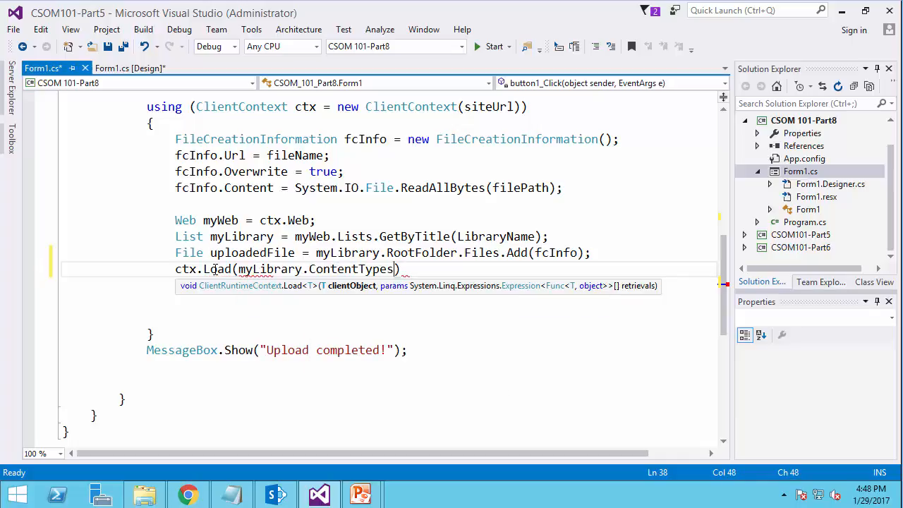
text(ctx.ExecuteQuery();)
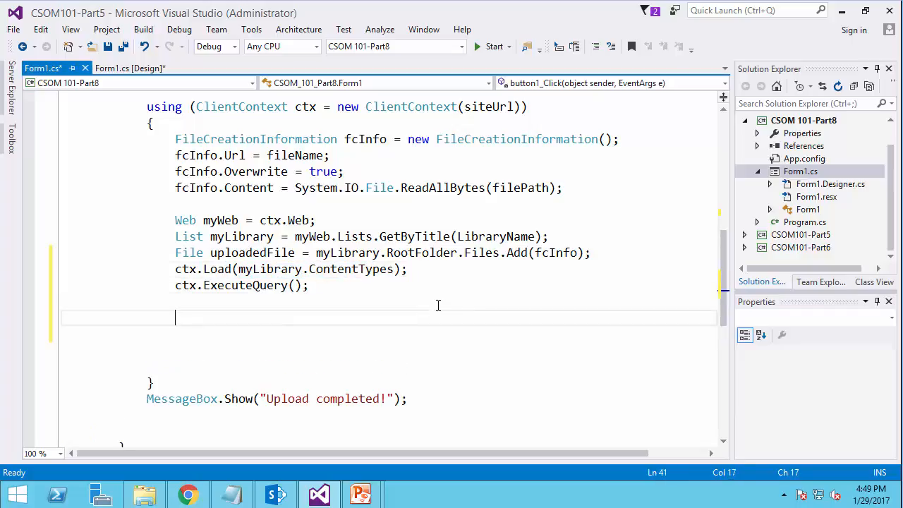
- Start the line ContentType myContentType = myLibrary.ContentTypes after ExecuteQuery
text(cont)
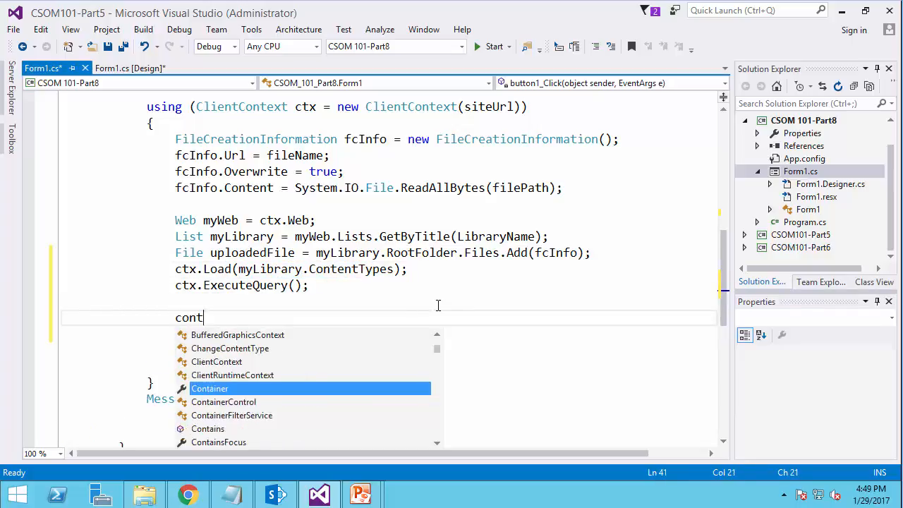
text(entType)
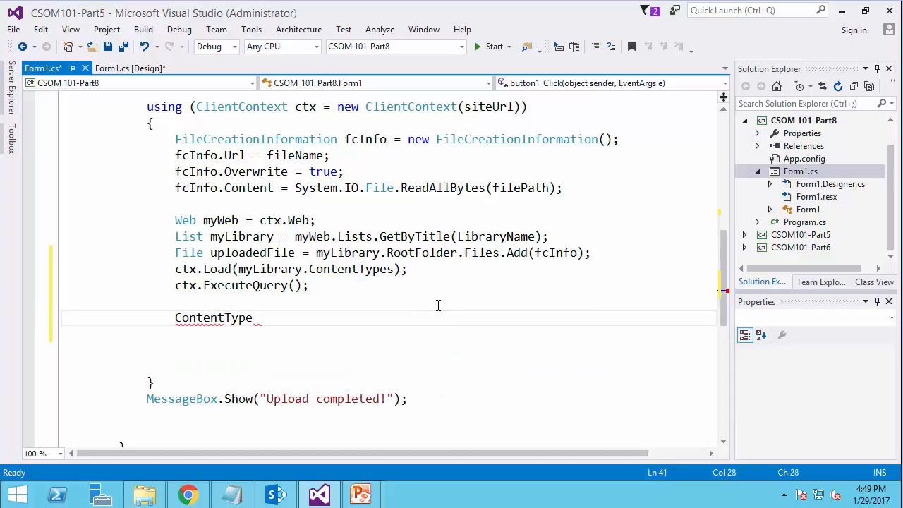
text(my)
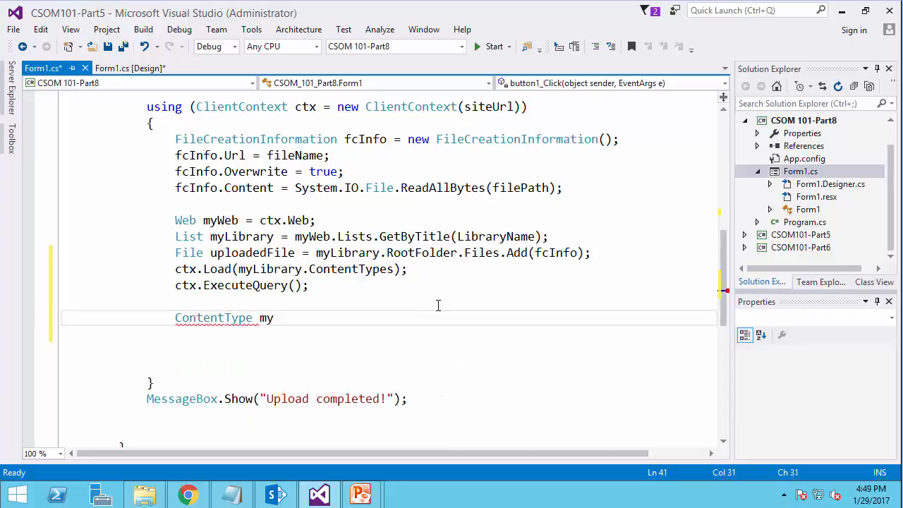
text(ContentTy)
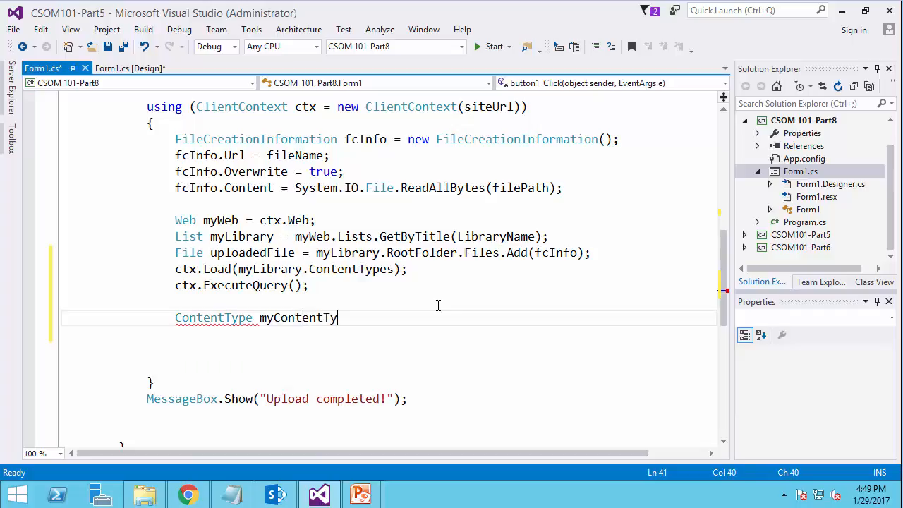
text(pe =)
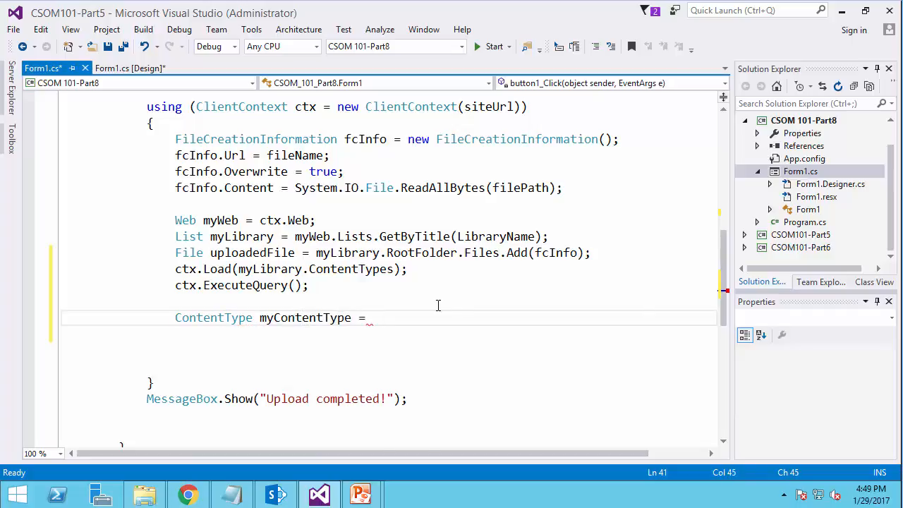
text(myLibrary.c)
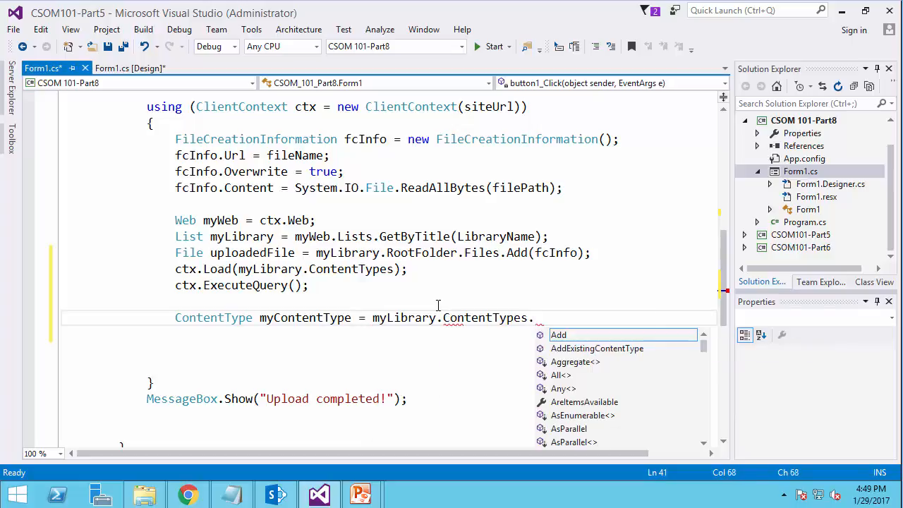
- Complete it with .Where(ct => ct.Name == "Picture").FirstOrDefault();
text(Where)
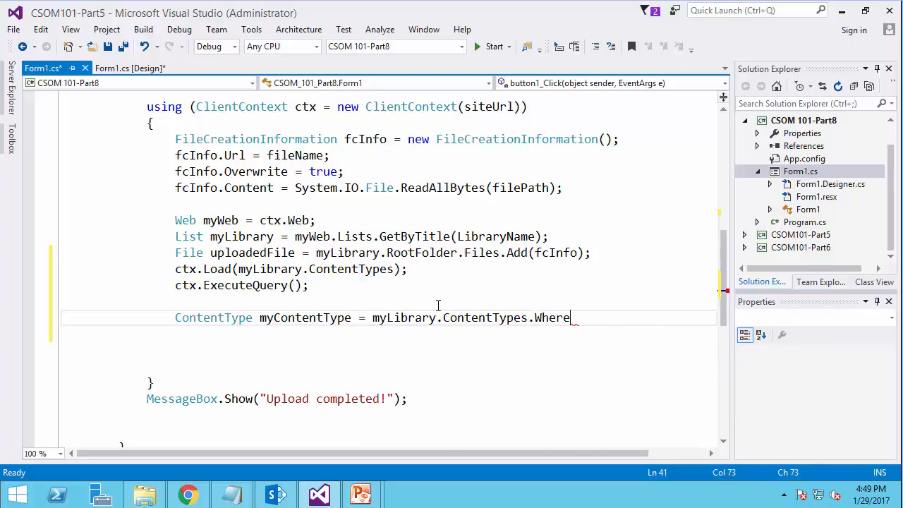
text((ct => ct)
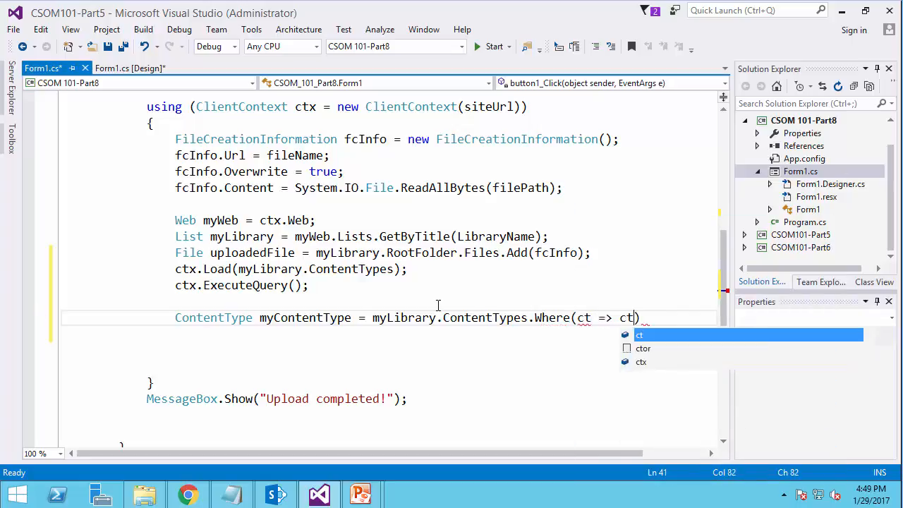
text(na)
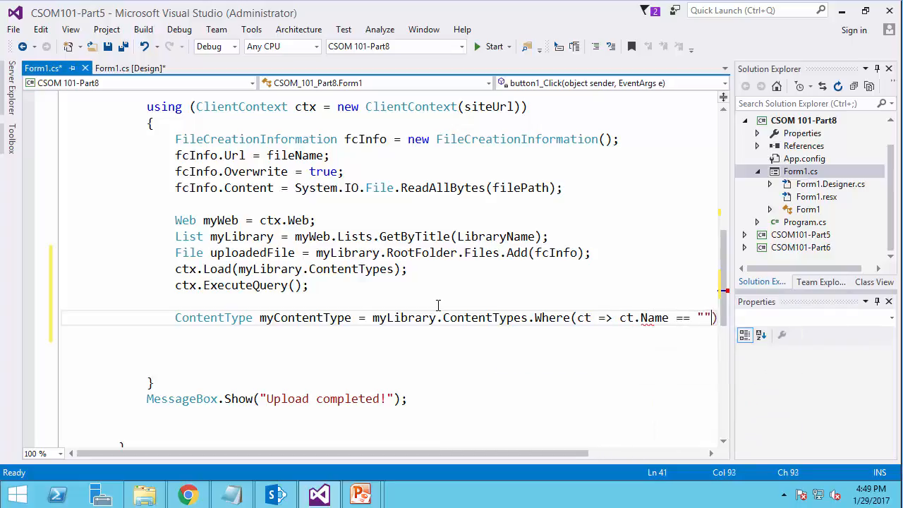
text(Picture)
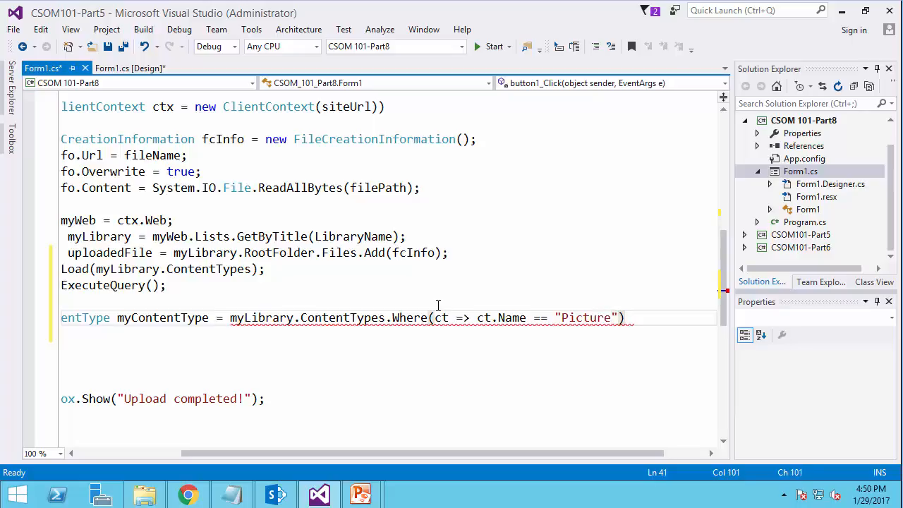
text(.f)
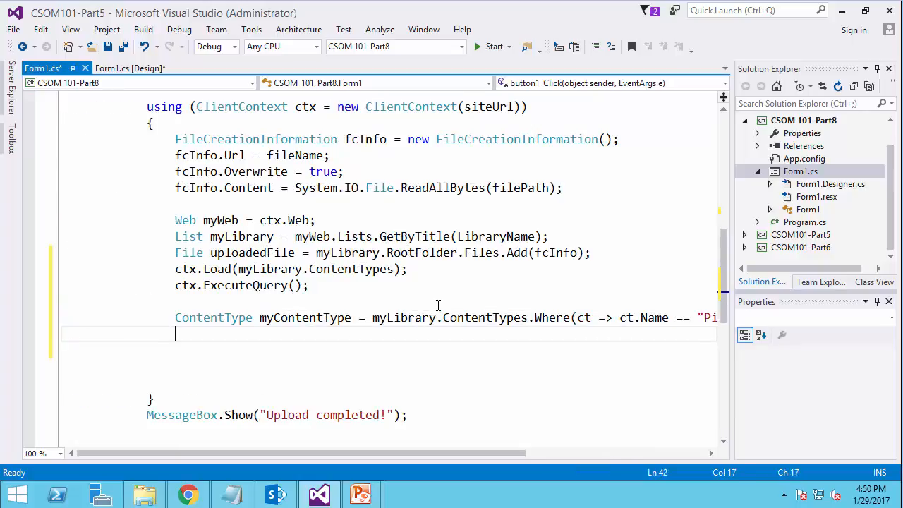
- Write the placeholder line uploadedFile.ListItemAllFields[""] = ""; to be duplicated six times
text(u)
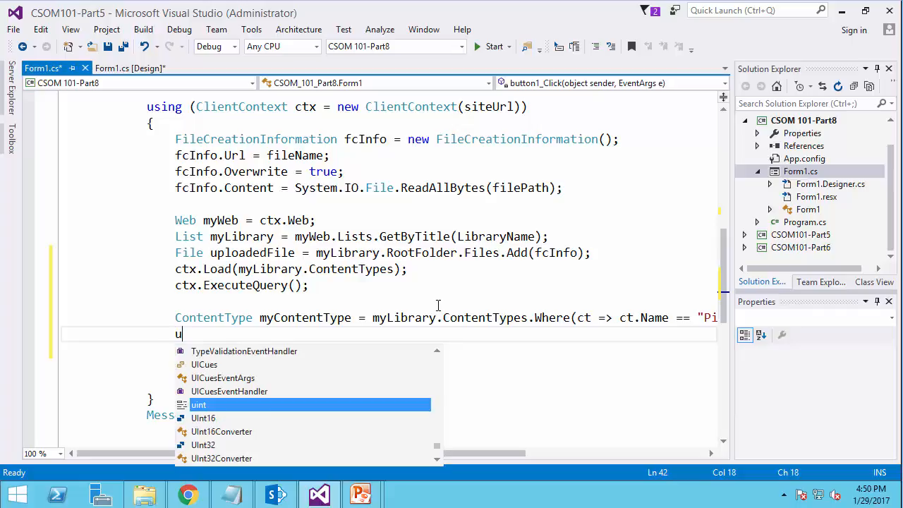
text(ploadedFile)
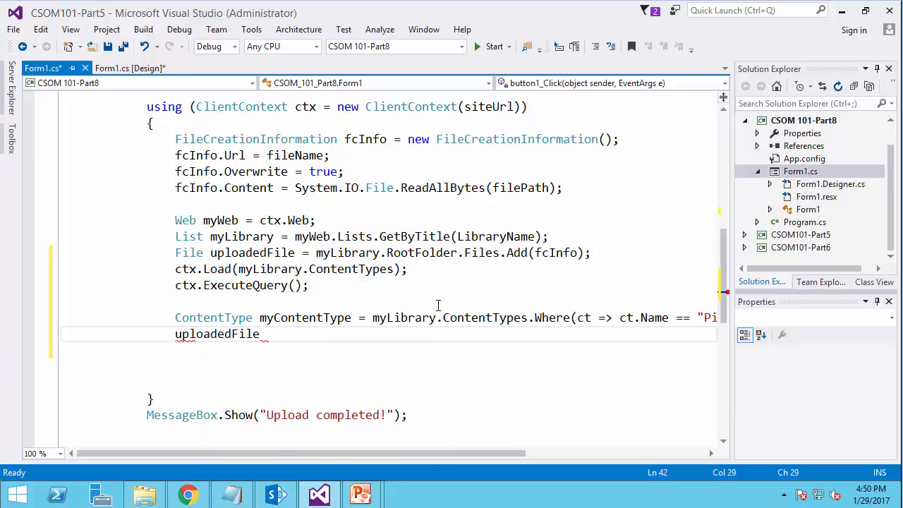
text(.ListItemAllFields)
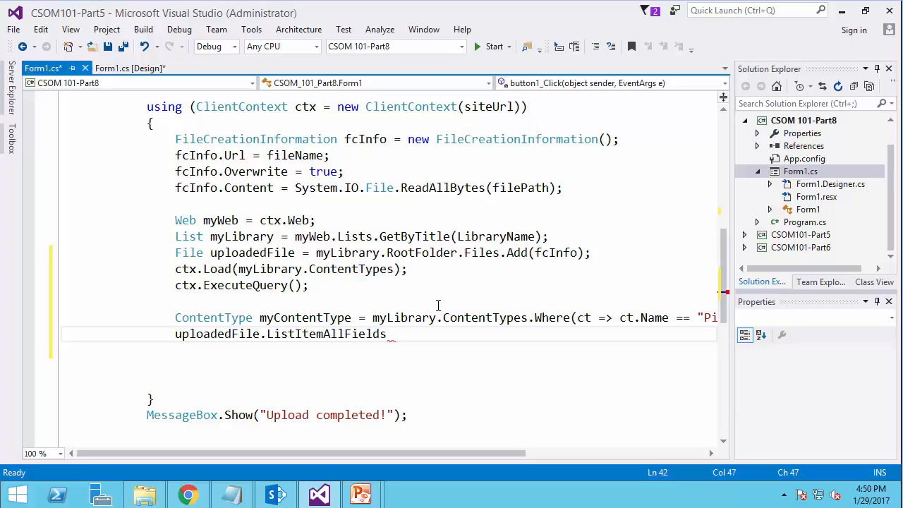
text([])
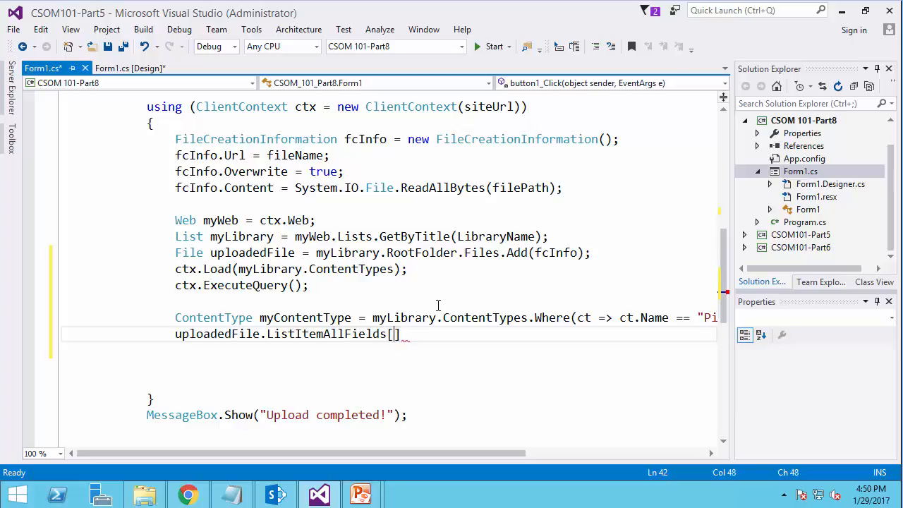
text("")
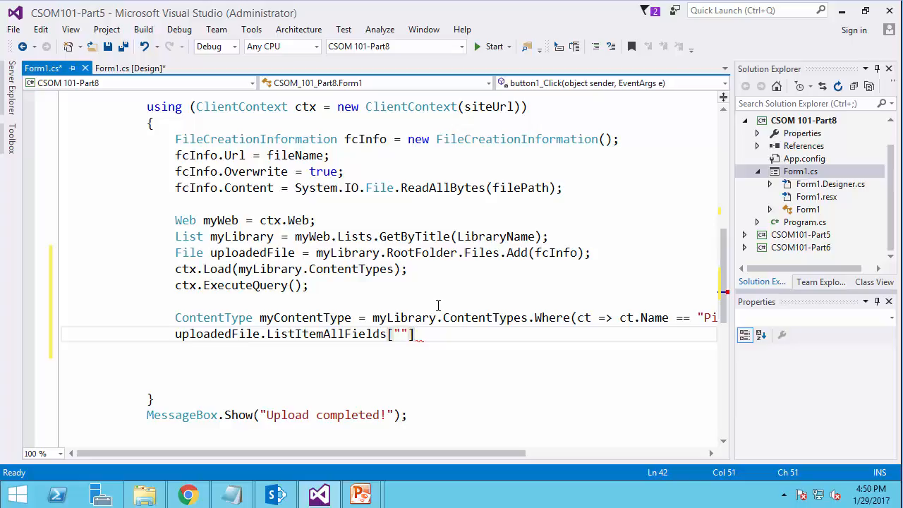
text(= "";)
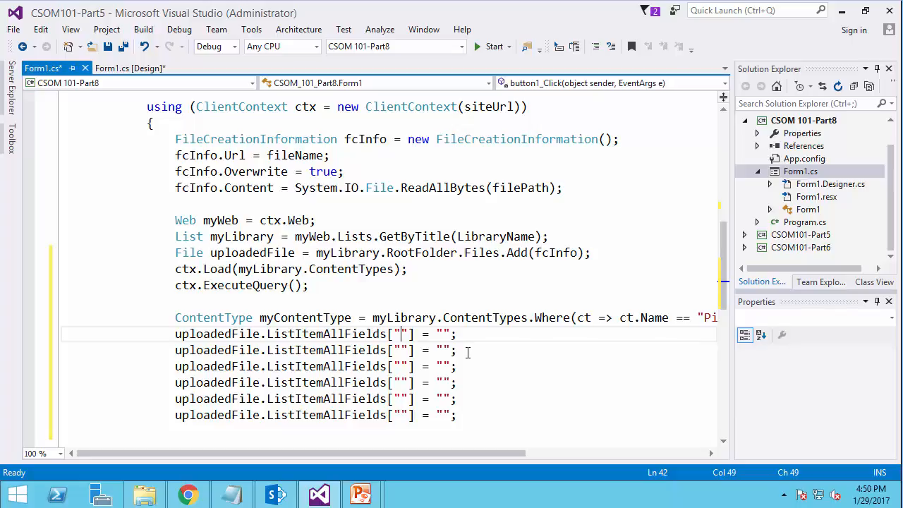
- Set the ContentTypeId field of uploadedFile to myContentType.Id
text(ContentTy)
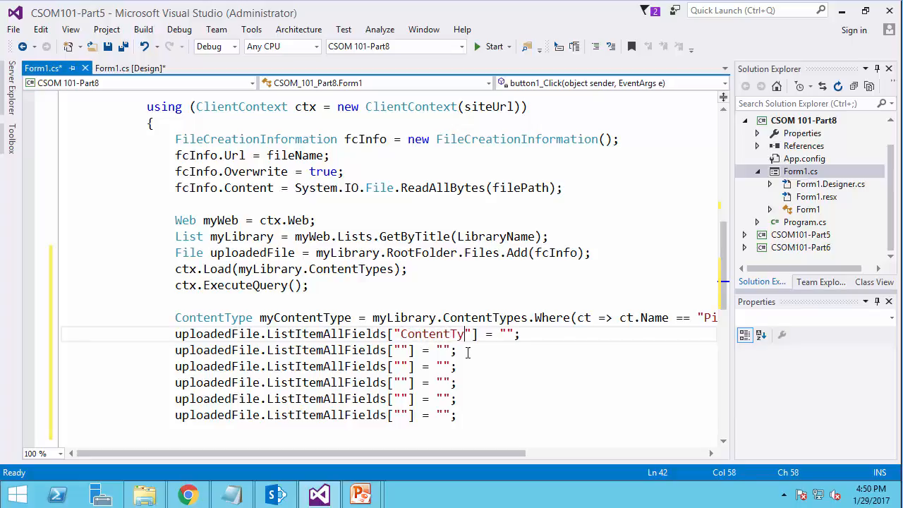
text(peId)
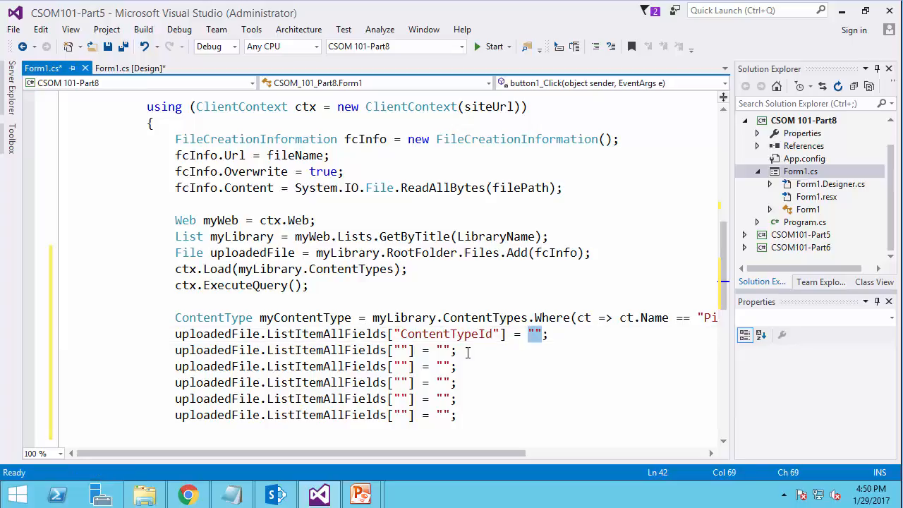
text(myco)
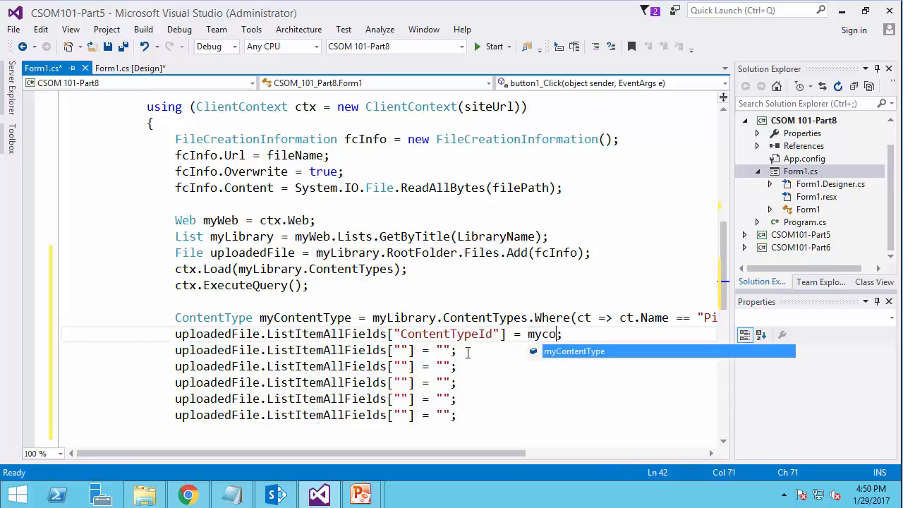
text(.)
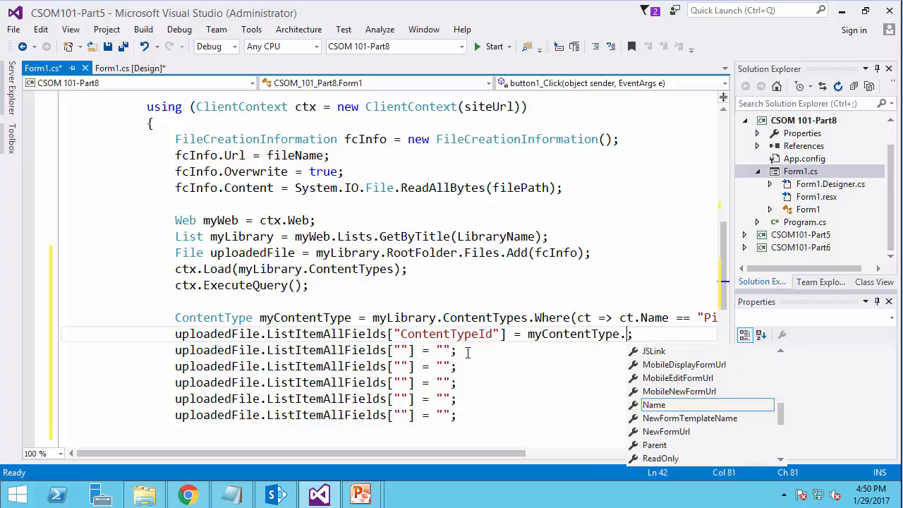
text(id;)
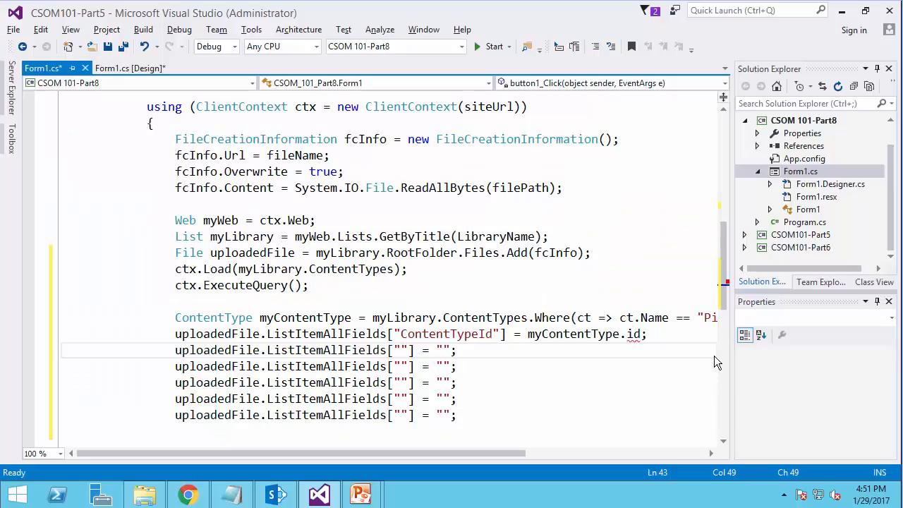
- Set the ImageCreateDate field to DateTime.Today.AddDays(-1)
text(Image)
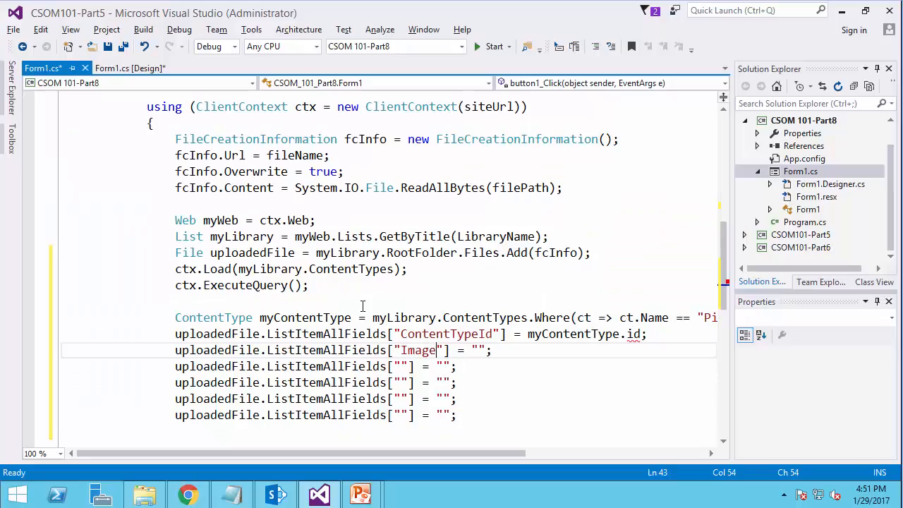
text(CreateDate)
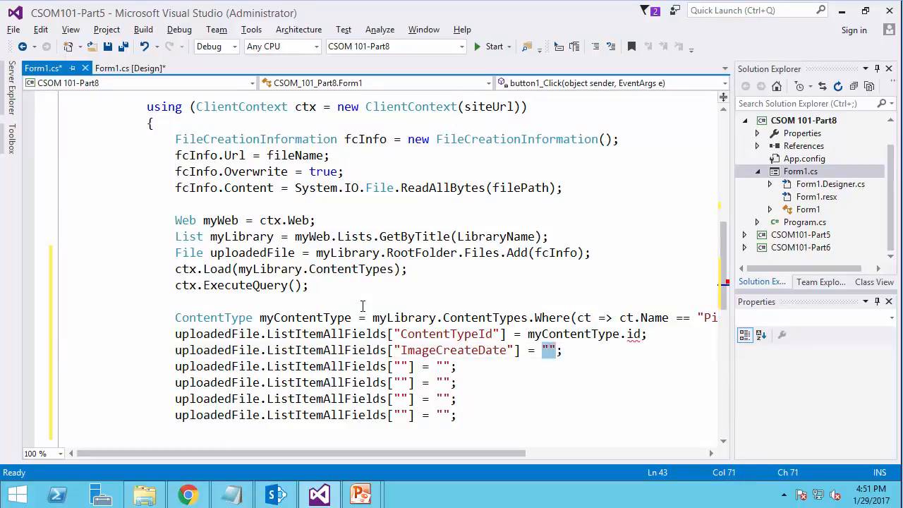
text(date)
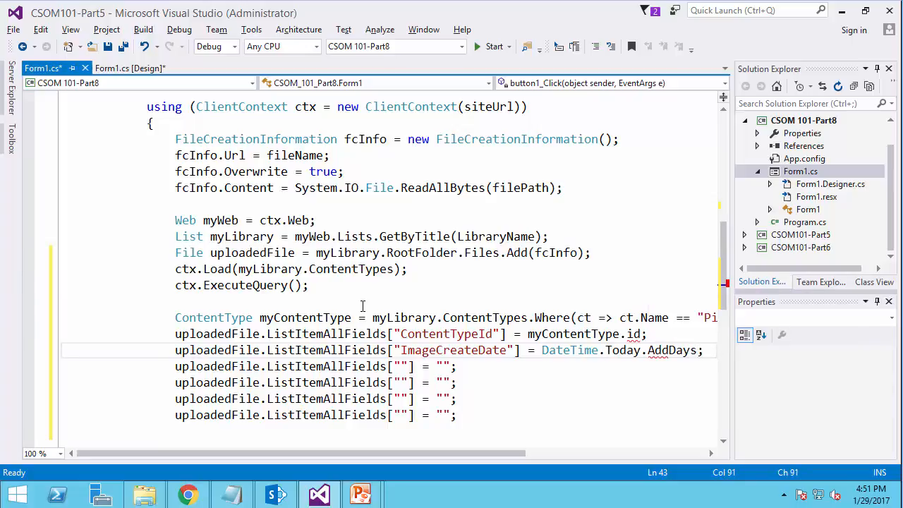
text((-1)
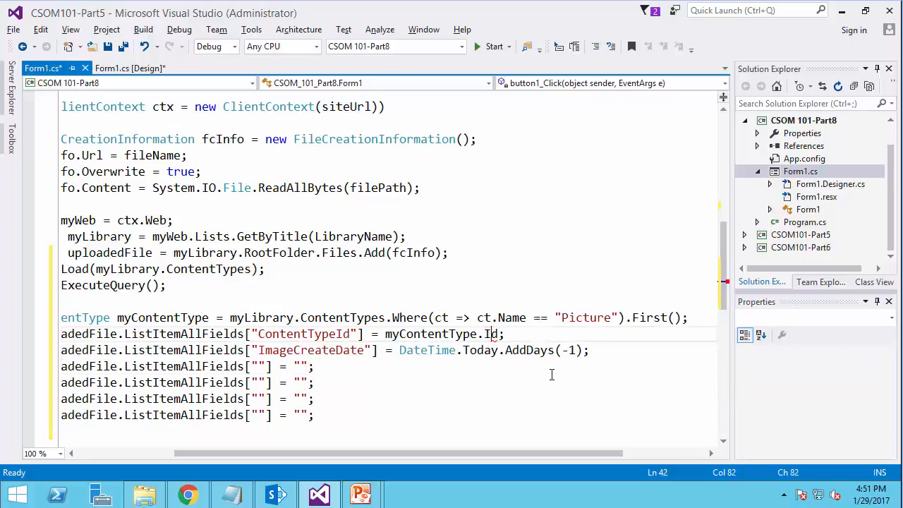
- Assign Title = "Swimsuit" and Comments = "Viewer discretion is advised!" on the uploaded file's list item
text(Title)
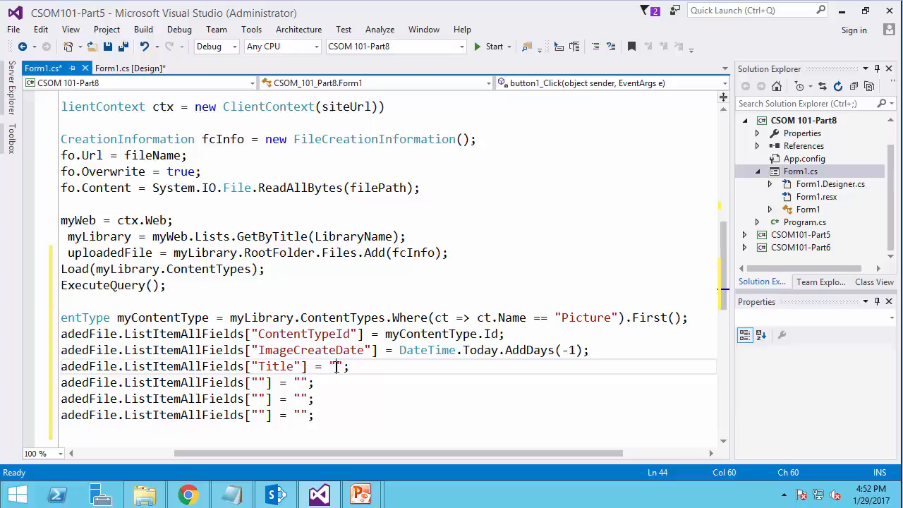
text(Swi)
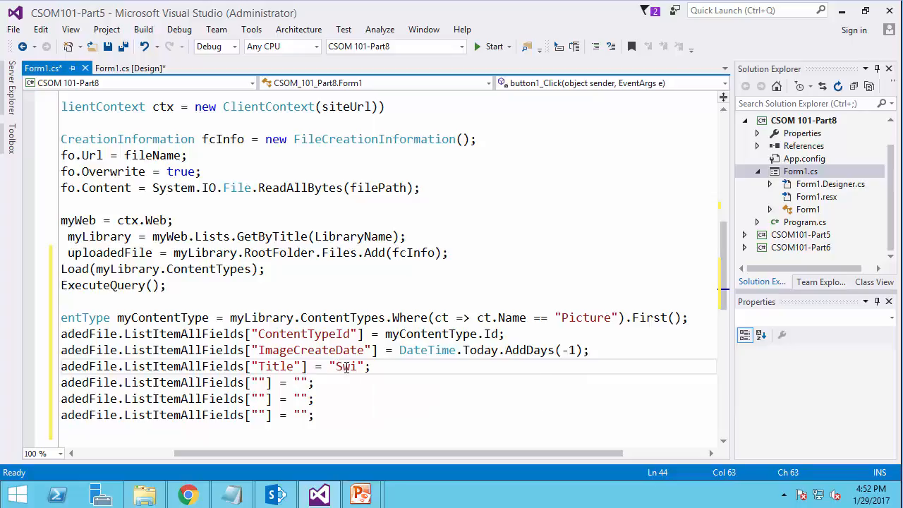
text(msuit)
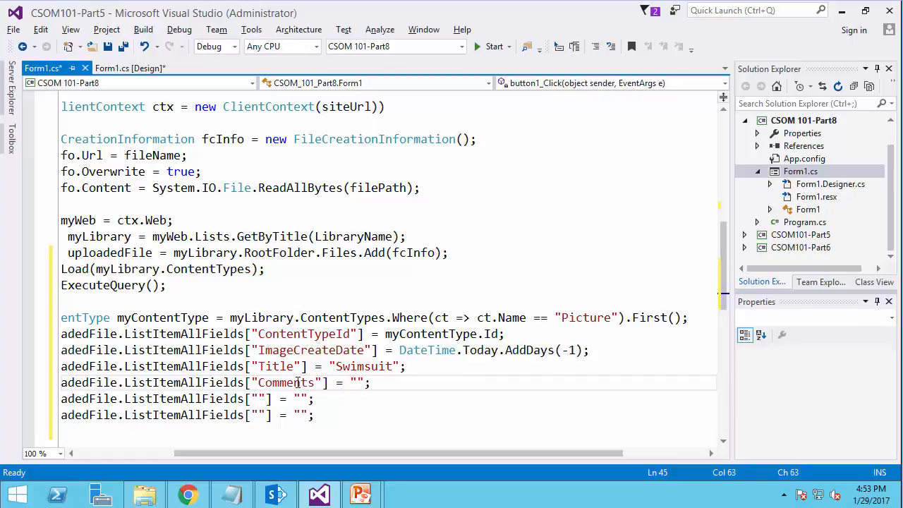
text(Viewer discre)
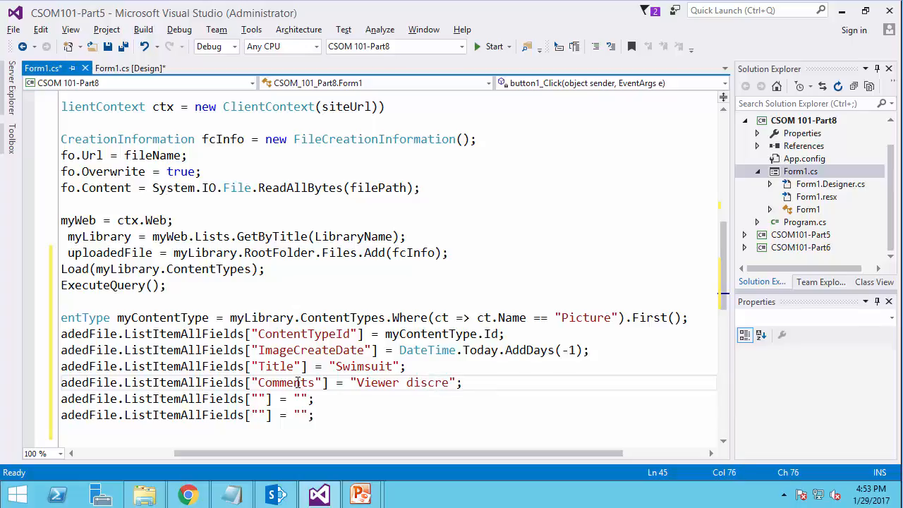
text(tion is advise)
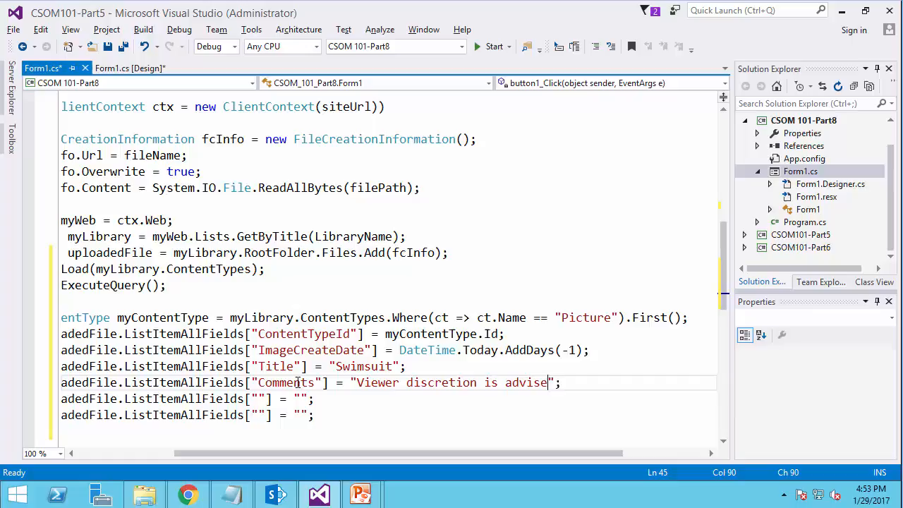
text(d!)
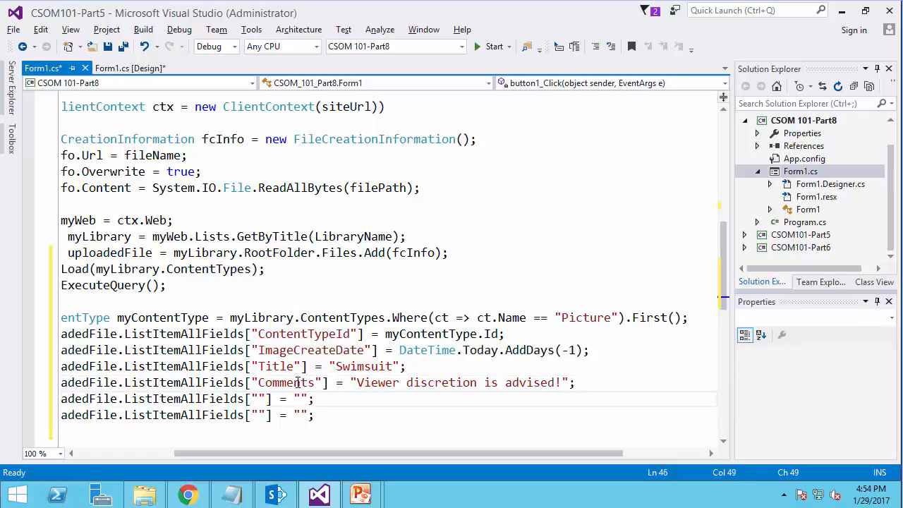
- Assign Keywords = "Nice, Swim" and replace the last placeholder with uploadedFile.ListItemAllFields.Update();
text(Keywords)
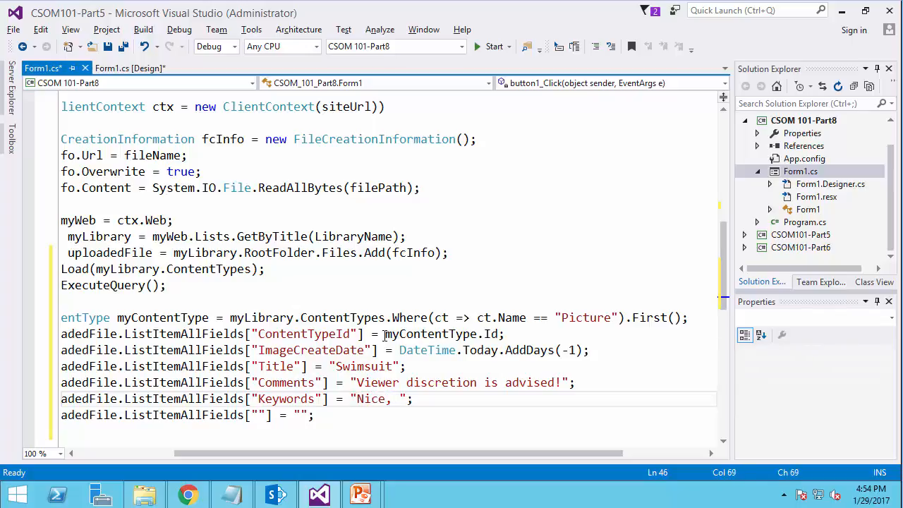
text(Swim,)
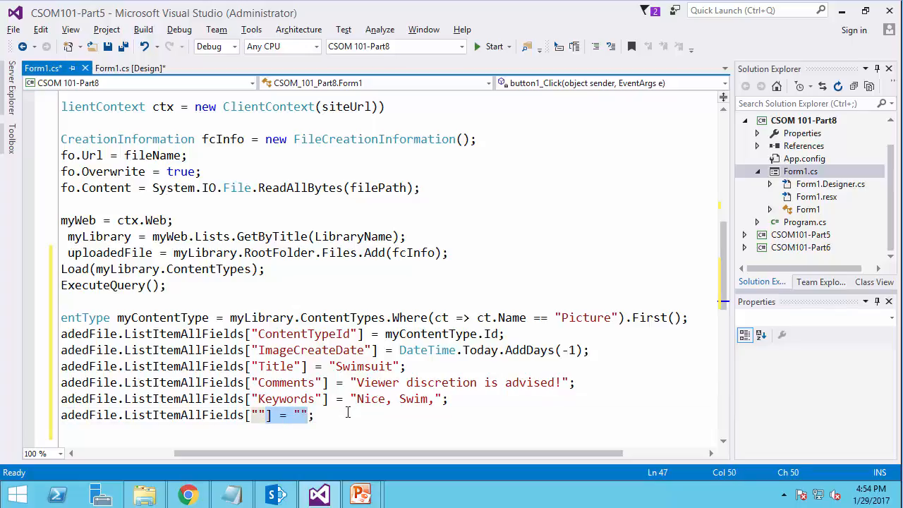
text(.u)
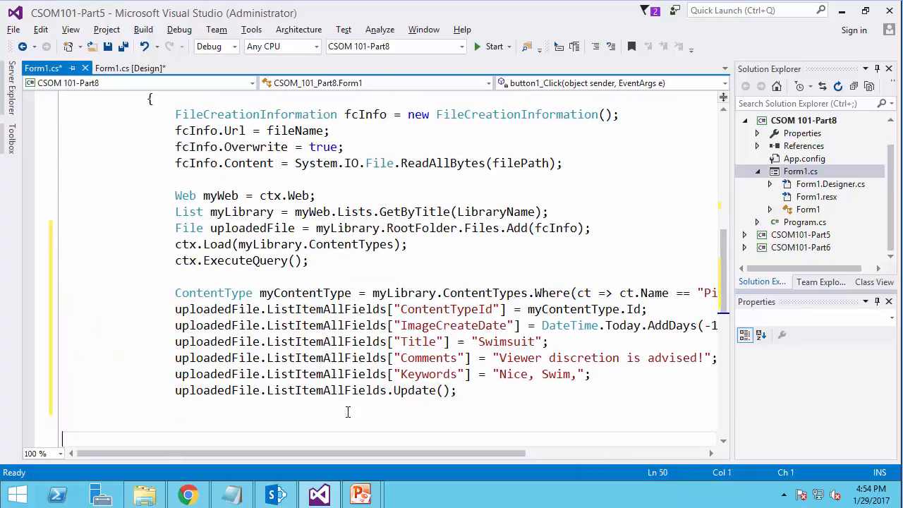
- Add ctx.ExecuteQuery(); after the Update call to commit the metadata changes
scroll(down, 3)
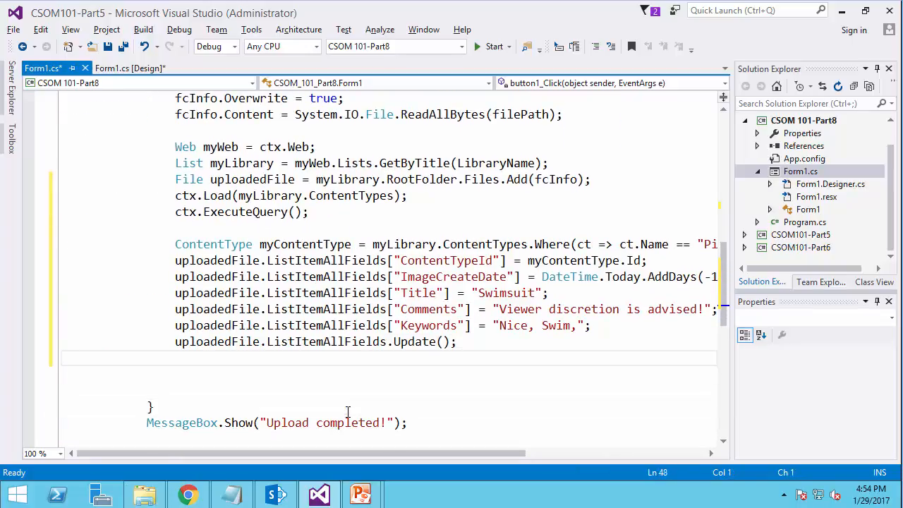
text(ctx)
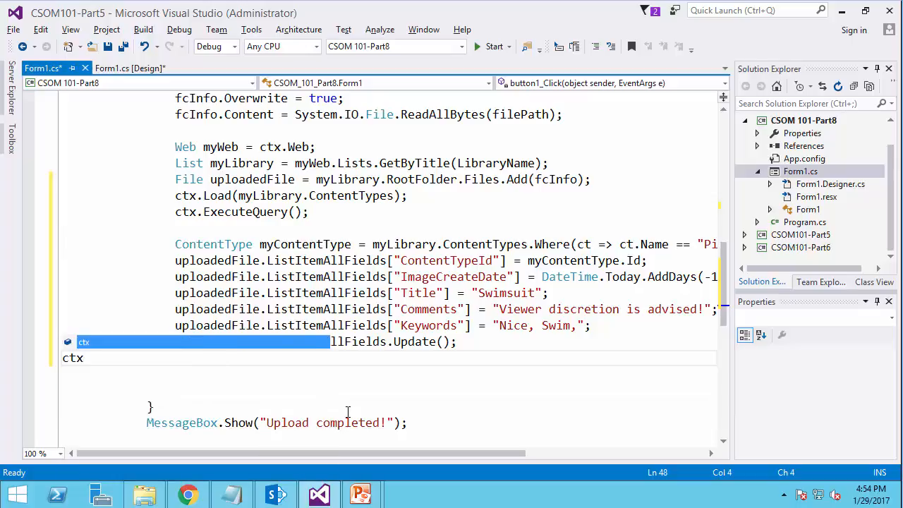
text(.ExecuteQuery())
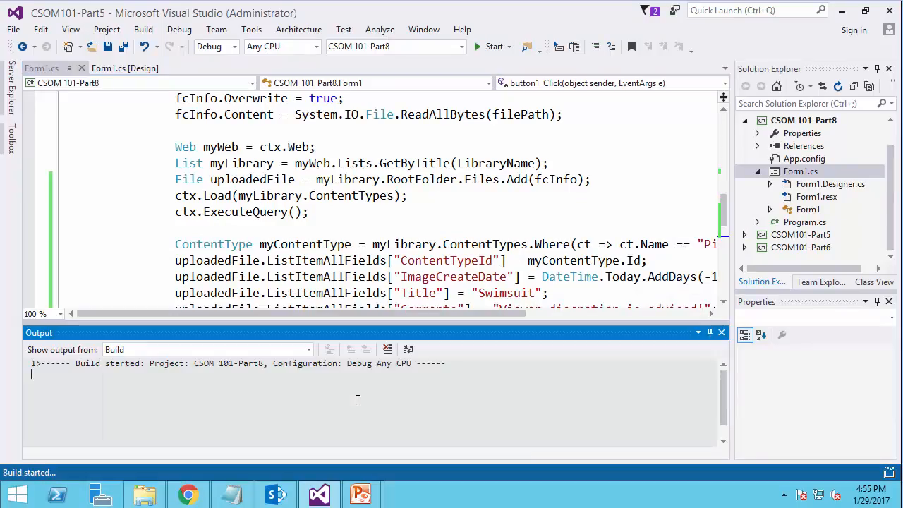
- Start the CSOM 101-Part8 project to upload the image and switch to the SharePoint browser
click(493, 45)
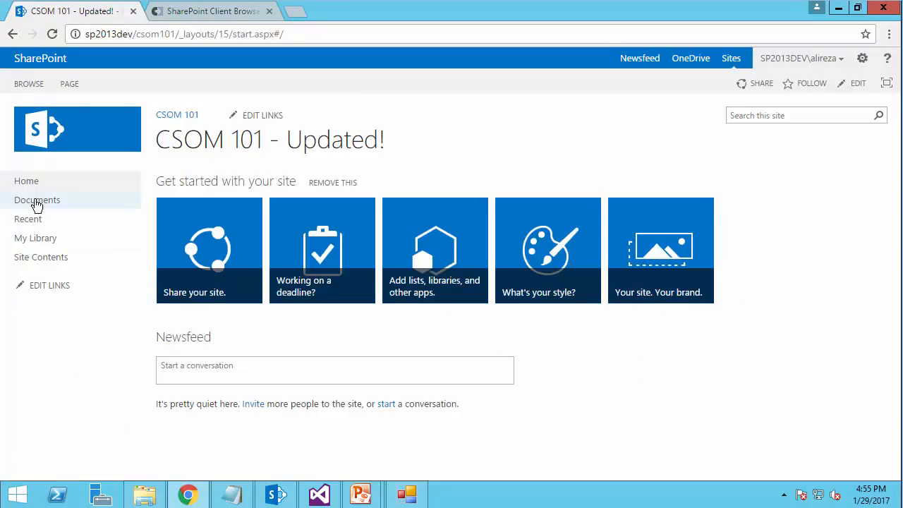
- Show Image1 in the Documents library as a Picture titled Swimsuit and bring up its preview card
click(37, 201)
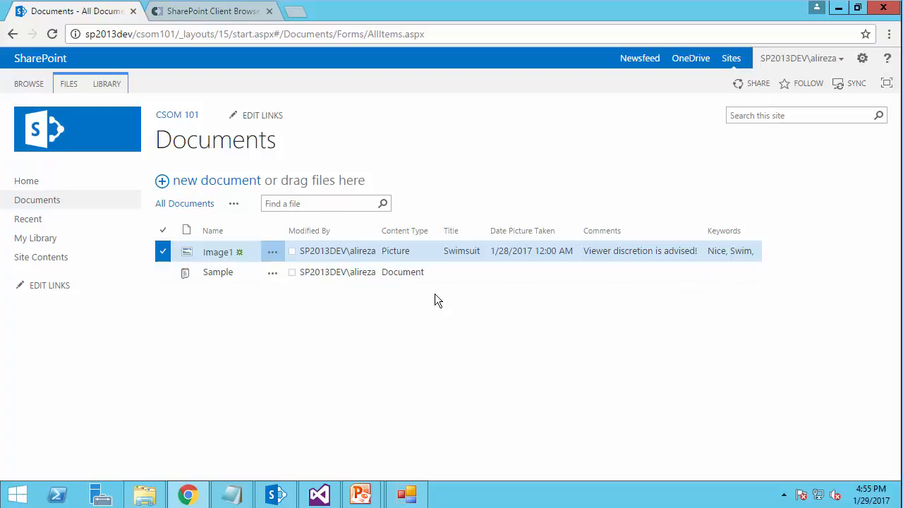
click(164, 271)
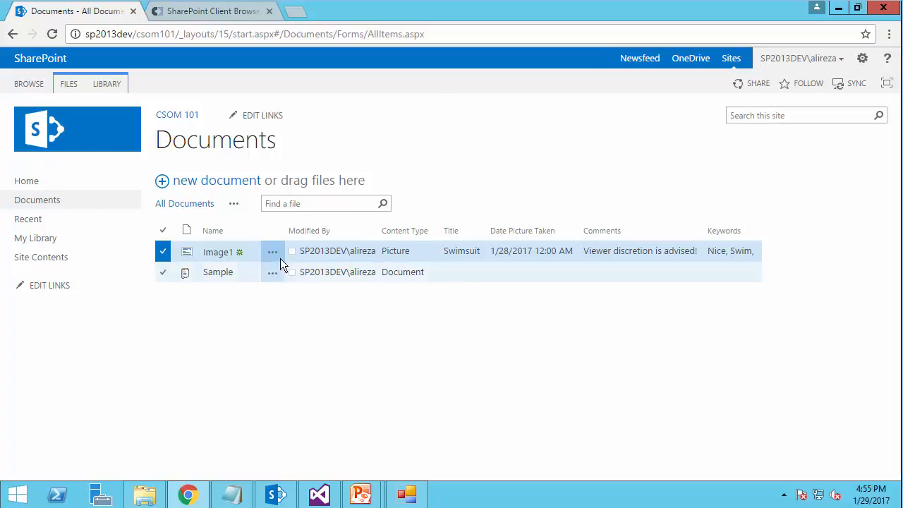
click(273, 251)
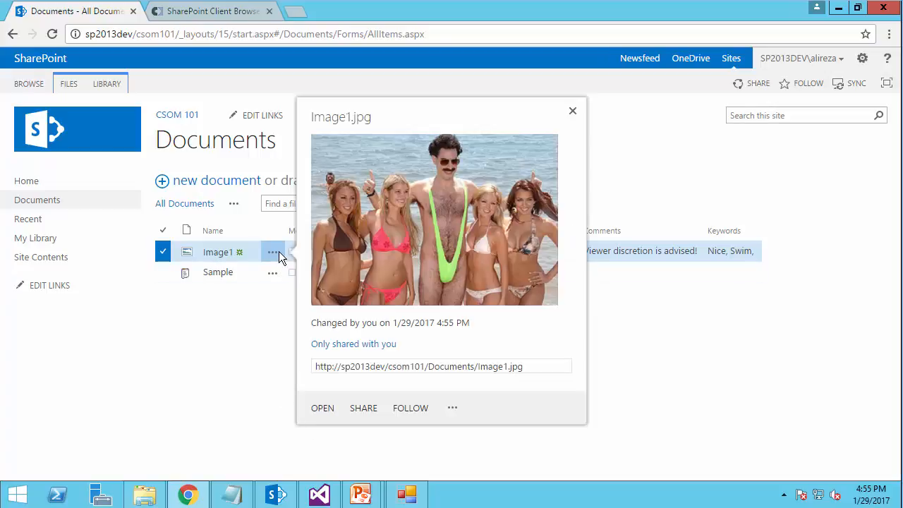